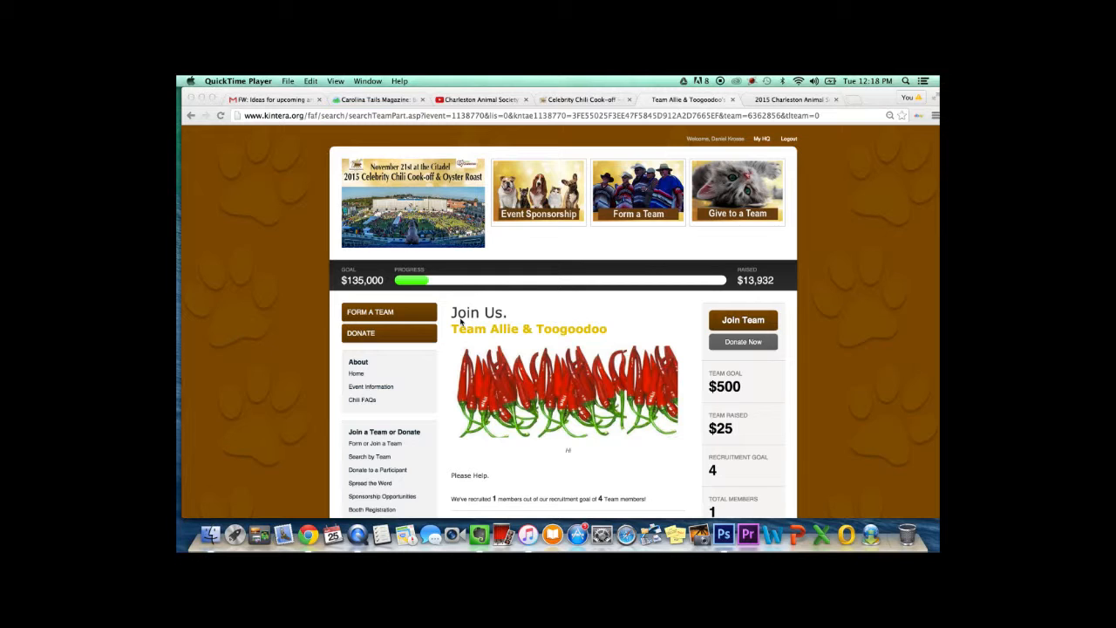
- Enter Edit my Site from the Organize Your Team sidebar and dismiss the Fundraise with Friends pop-up
scroll(down, 3)
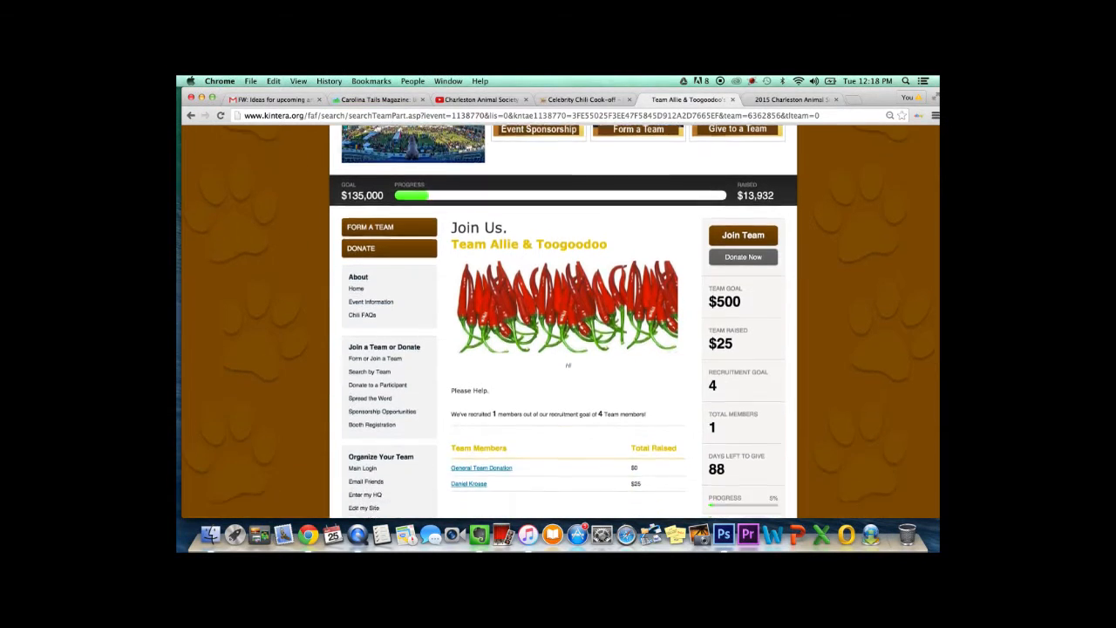
scroll(down, 3)
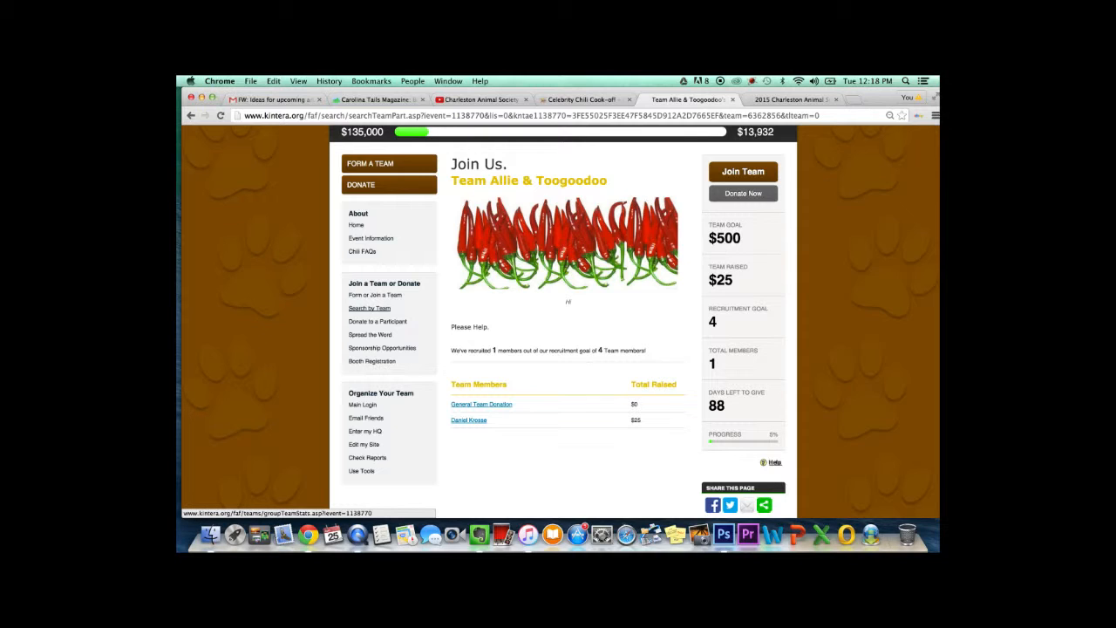
mouse_move(544, 317)
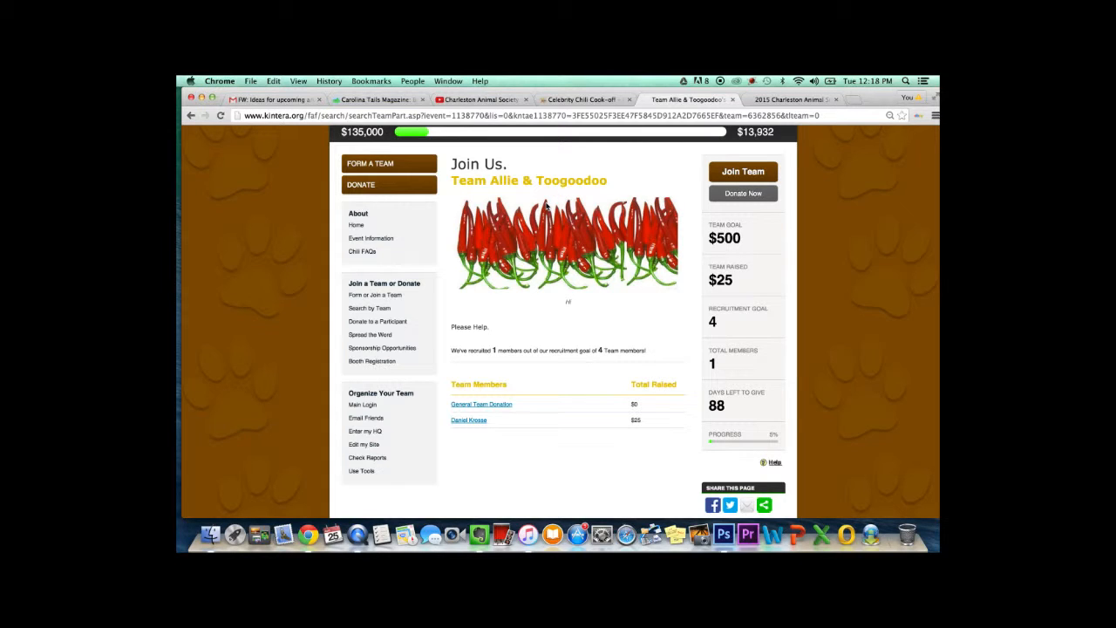
mouse_move(314, 220)
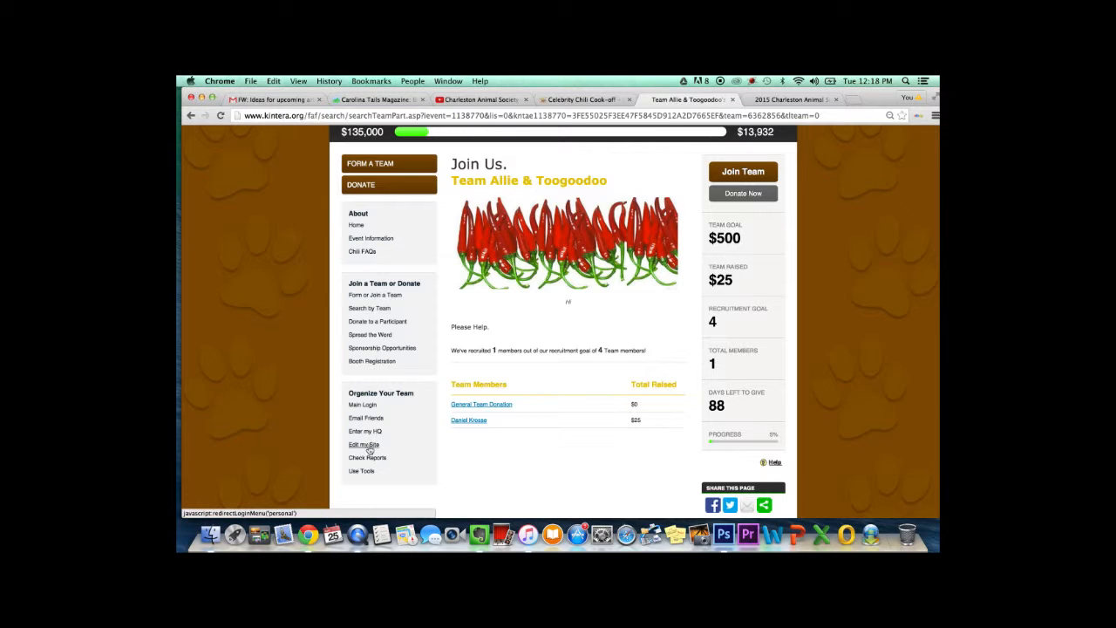
click(363, 444)
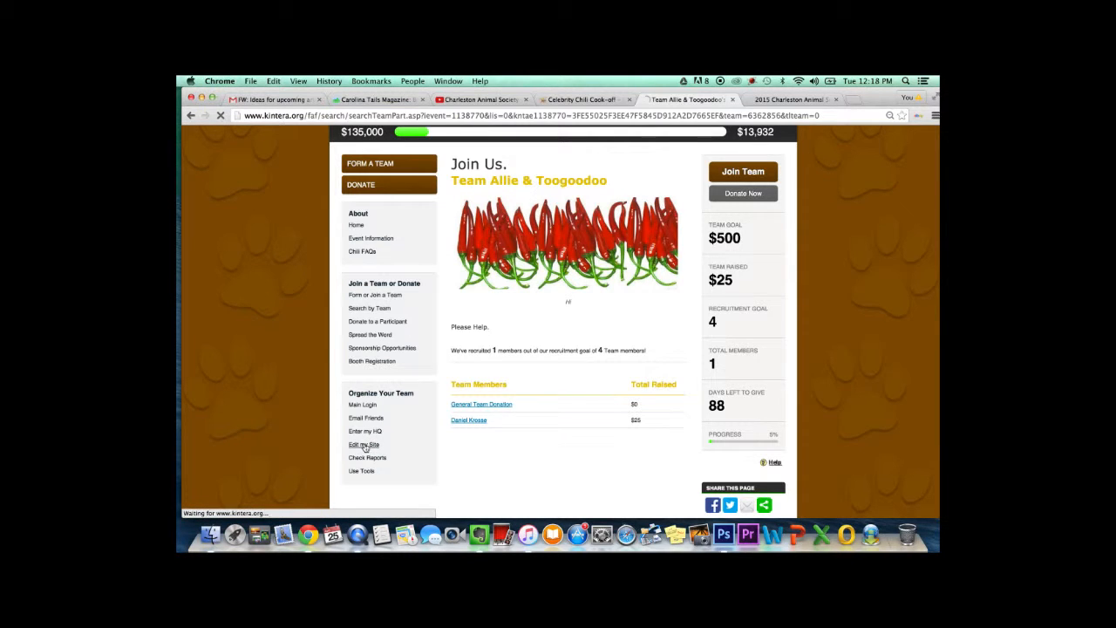
click(363, 445)
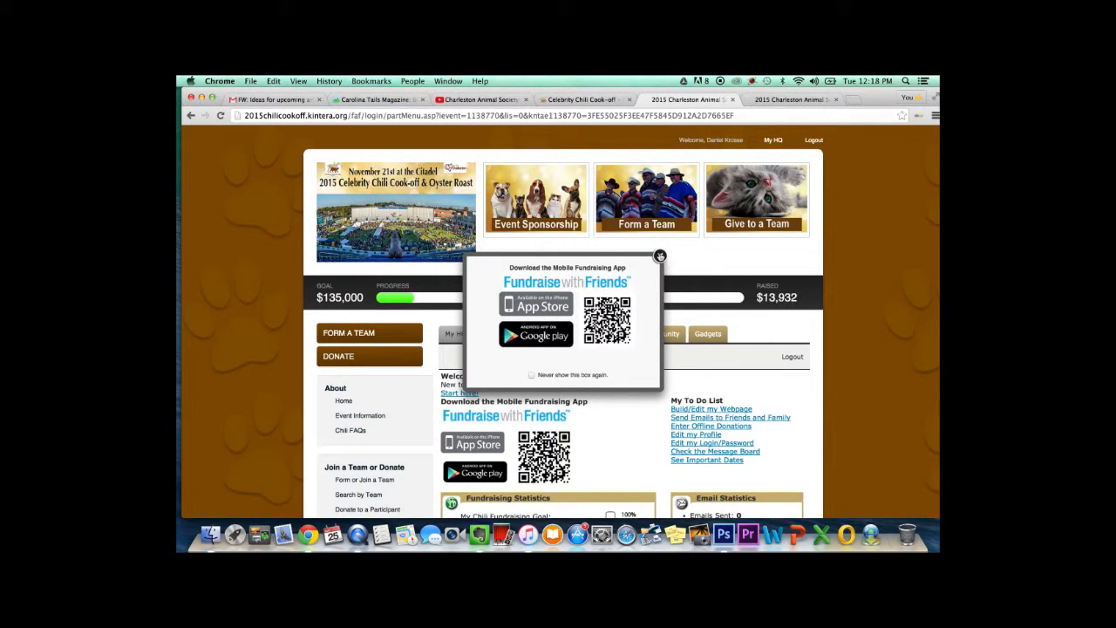
click(660, 255)
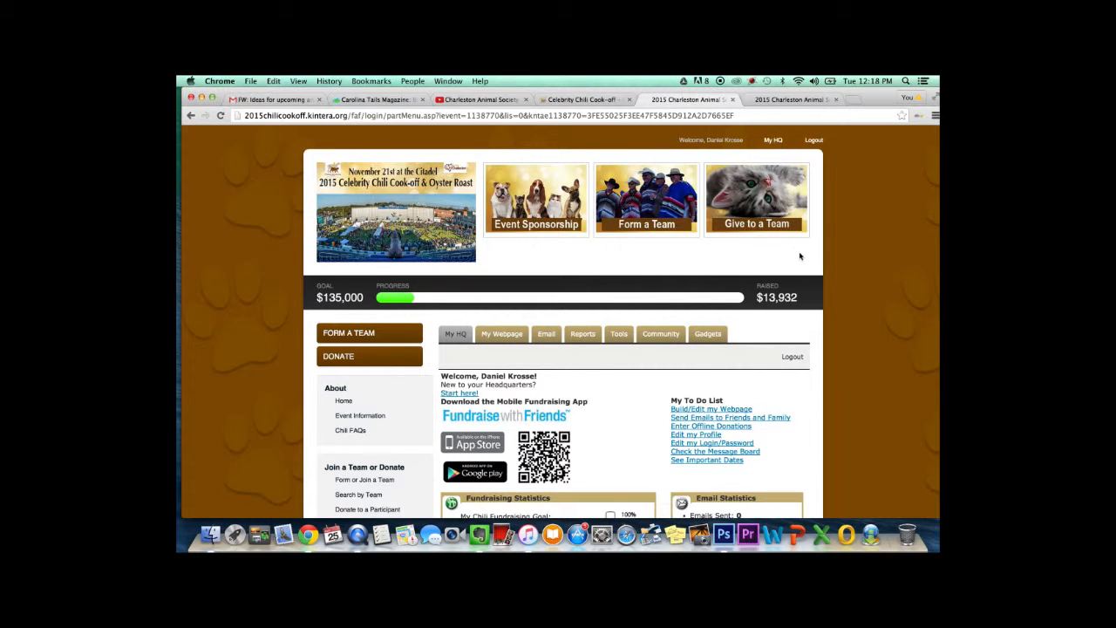
scroll(down, 3)
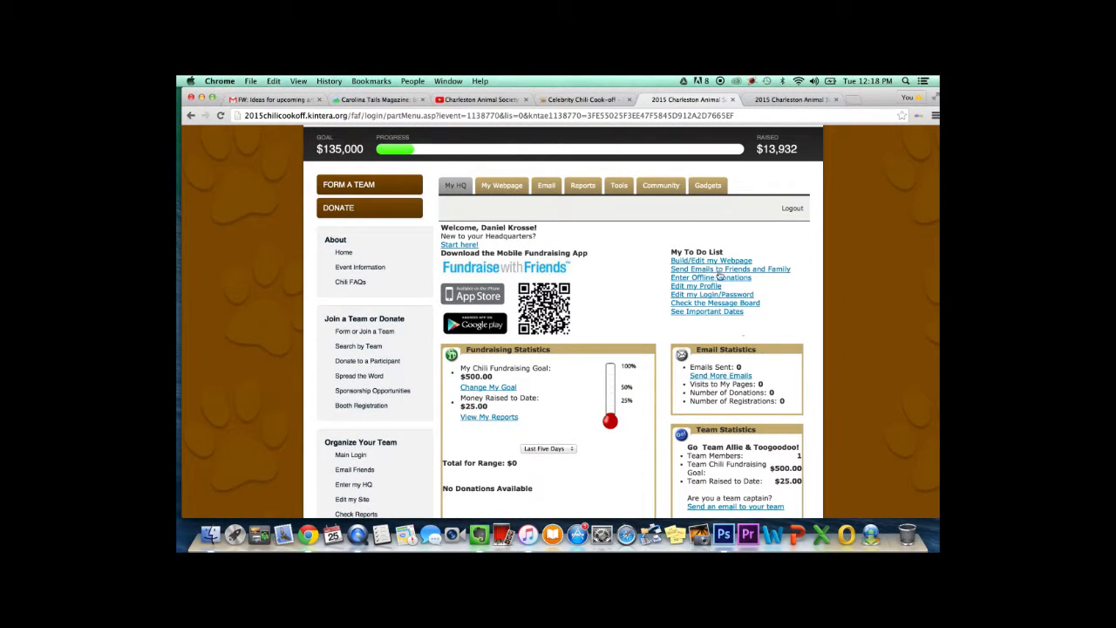
mouse_move(709, 260)
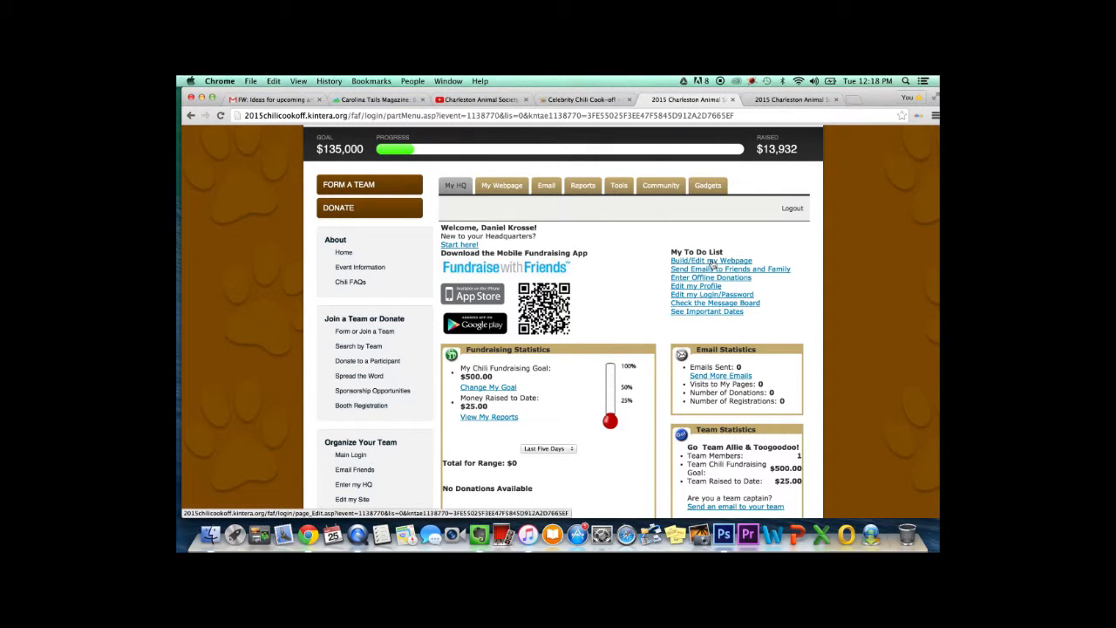
- Go to My Webpage to reach the Edit your Personal Page editor
click(710, 262)
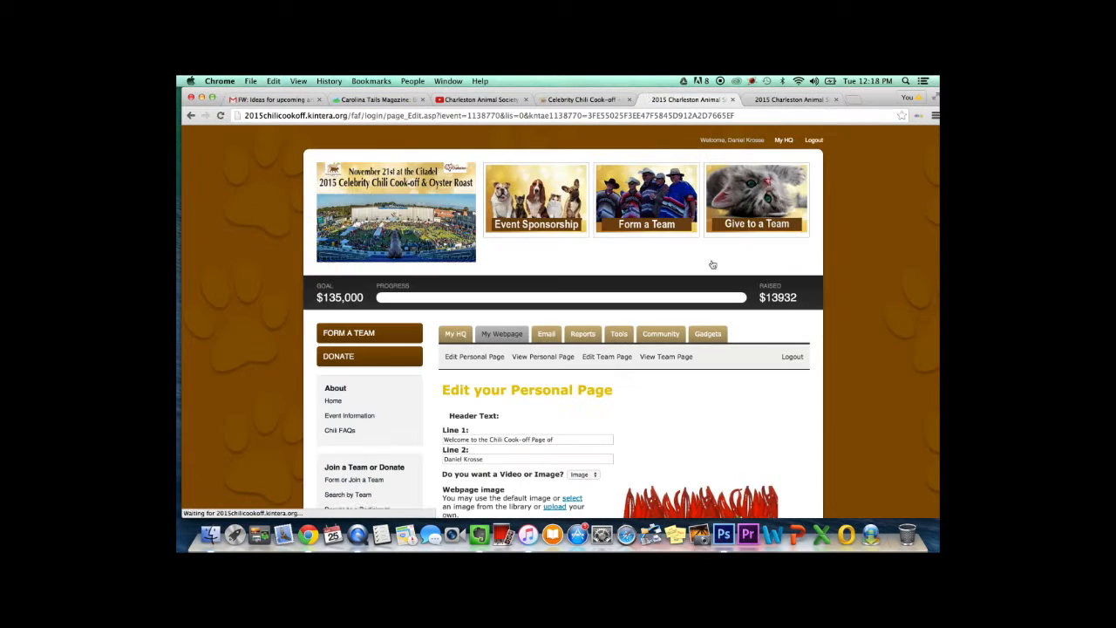
scroll(down, 3)
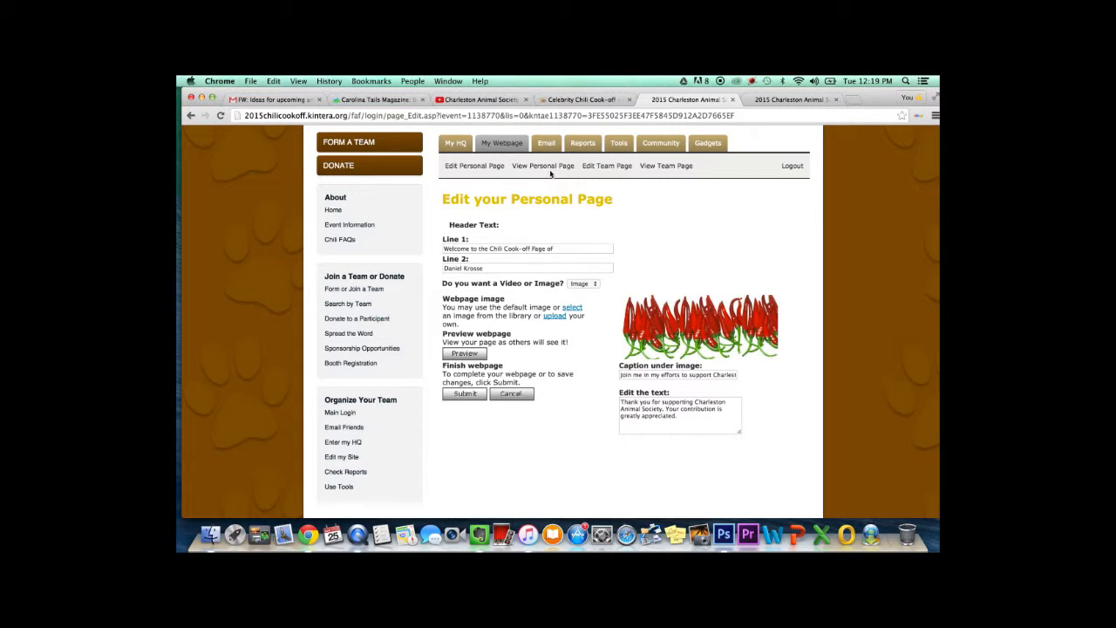
mouse_move(543, 165)
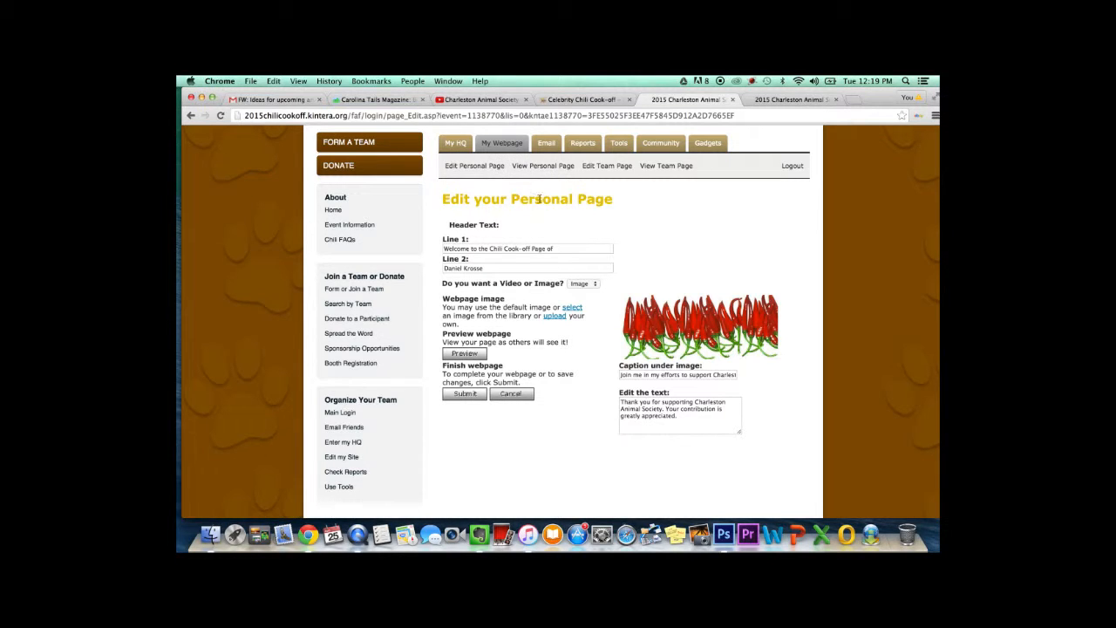
mouse_move(474, 185)
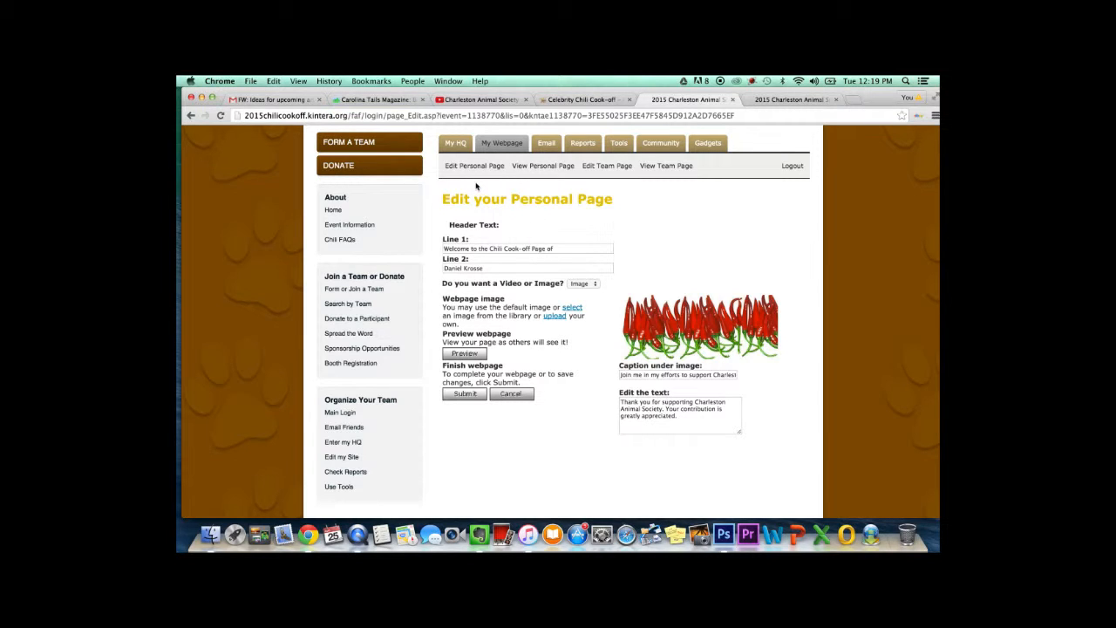
mouse_move(666, 165)
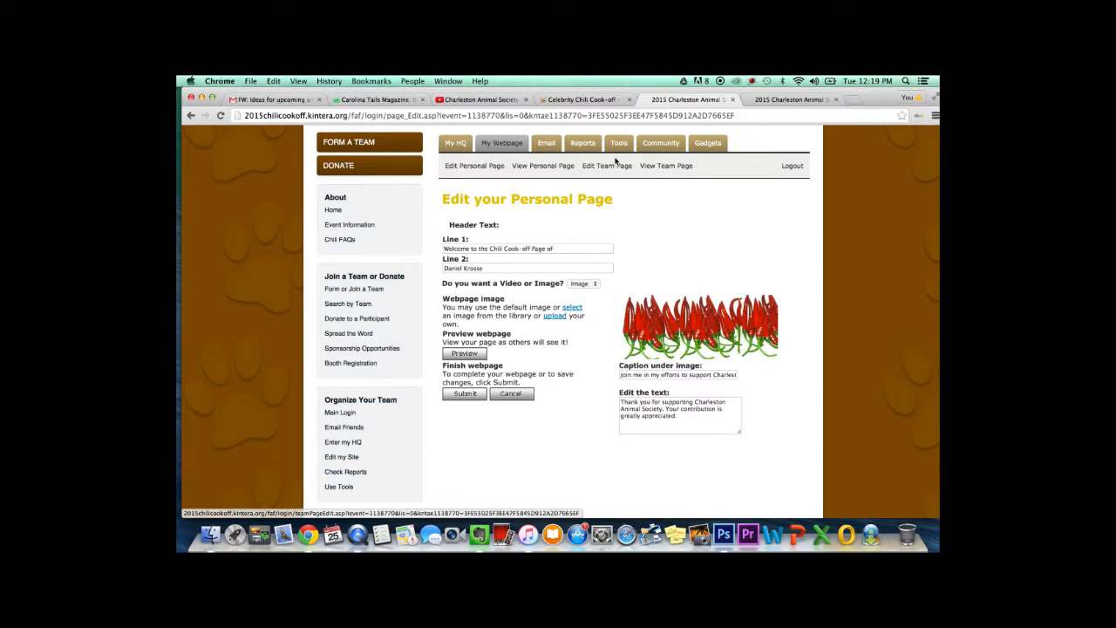
- Switch to Edit Team Page and set header Line 1 to 'Help Us Save Lives!' from autofill
click(607, 163)
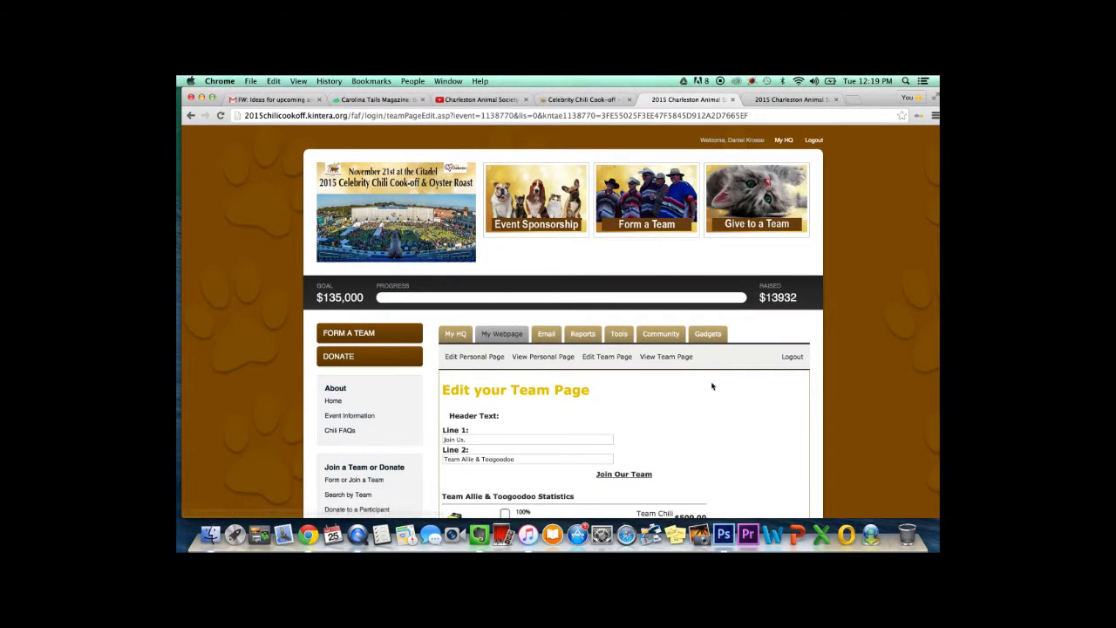
scroll(down, 3)
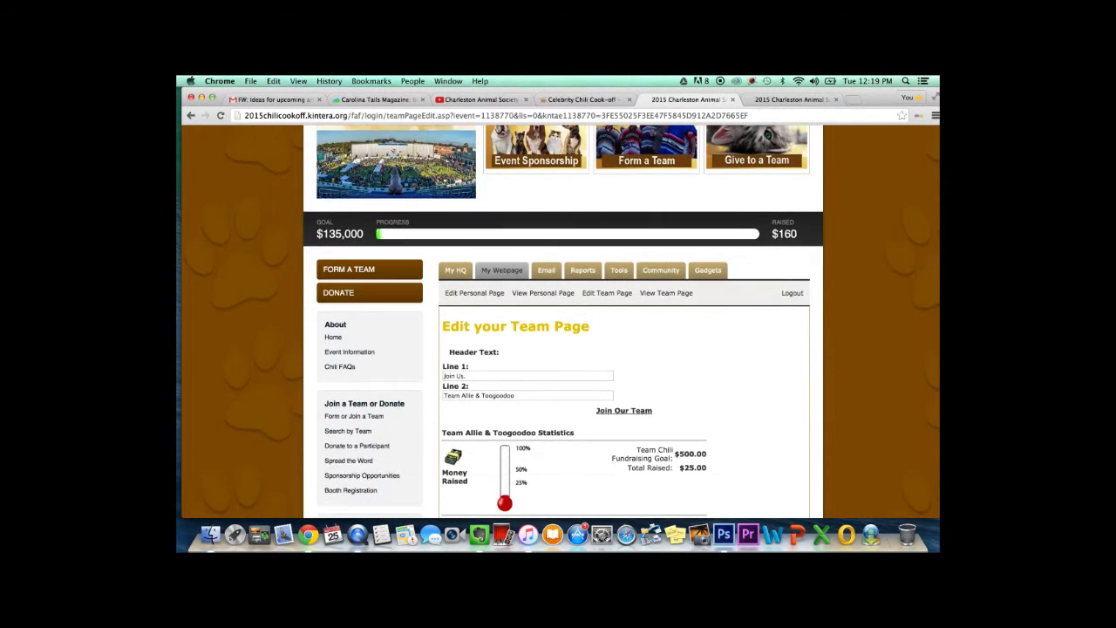
scroll(down, 3)
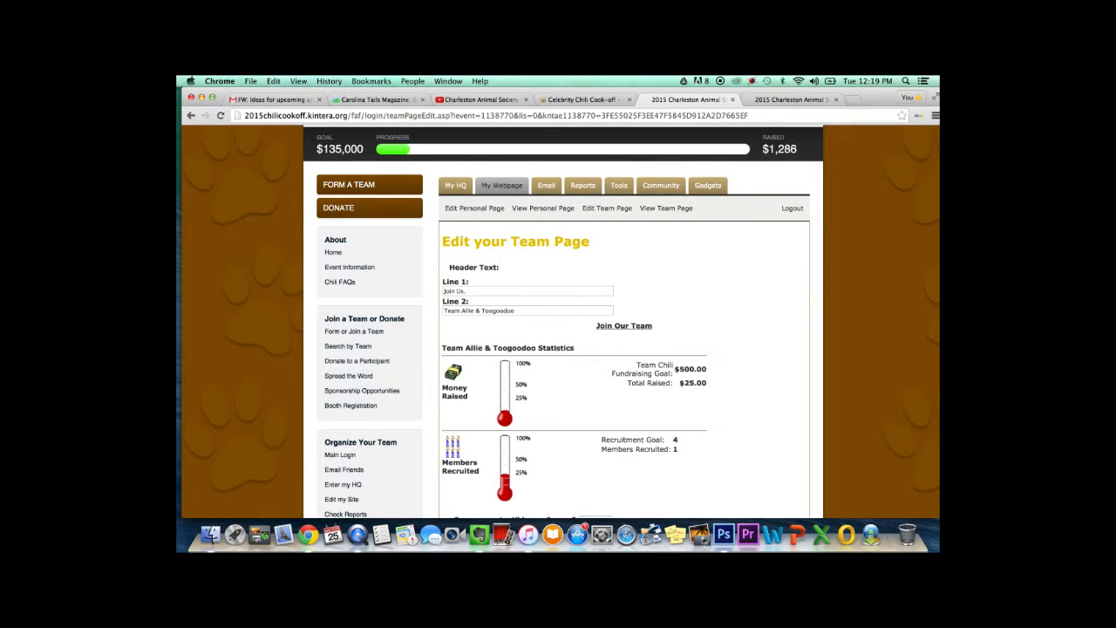
scroll(down, 3)
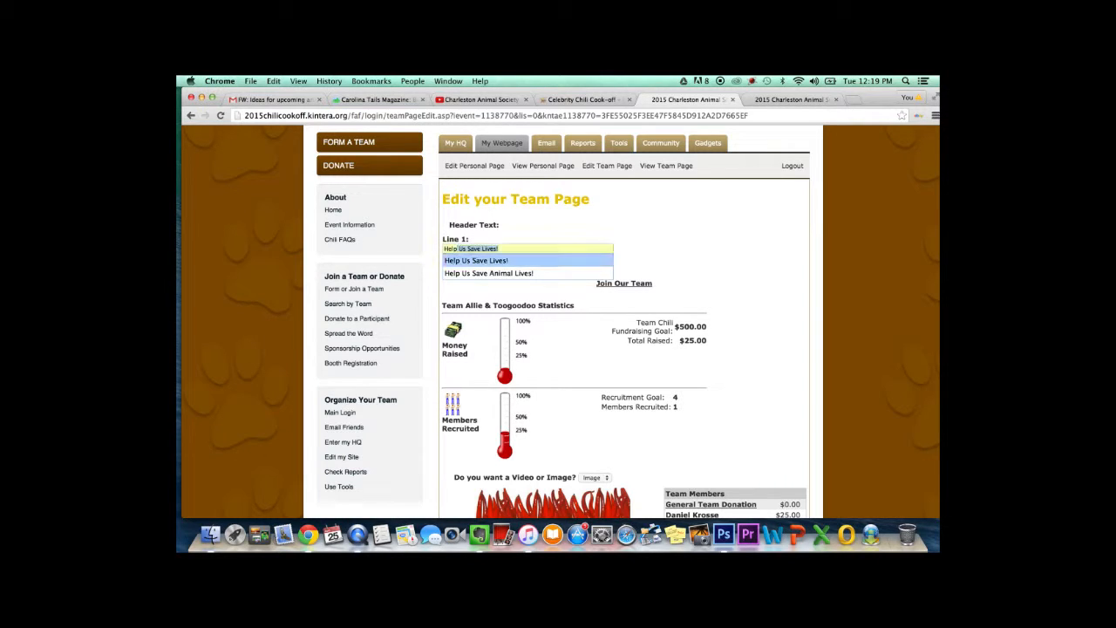
click(474, 260)
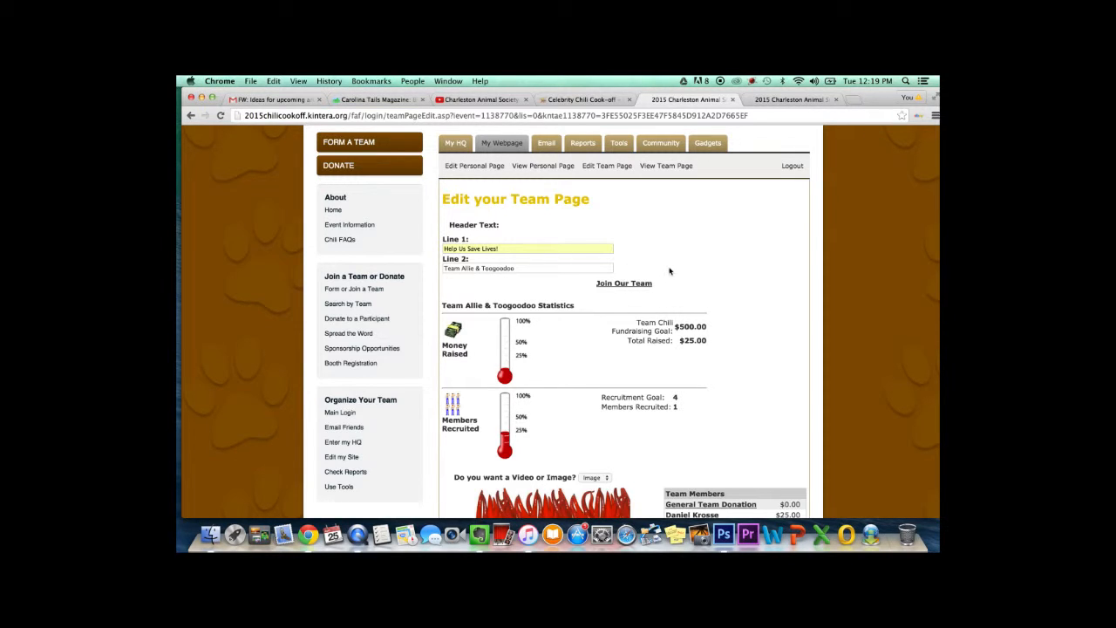
scroll(down, 3)
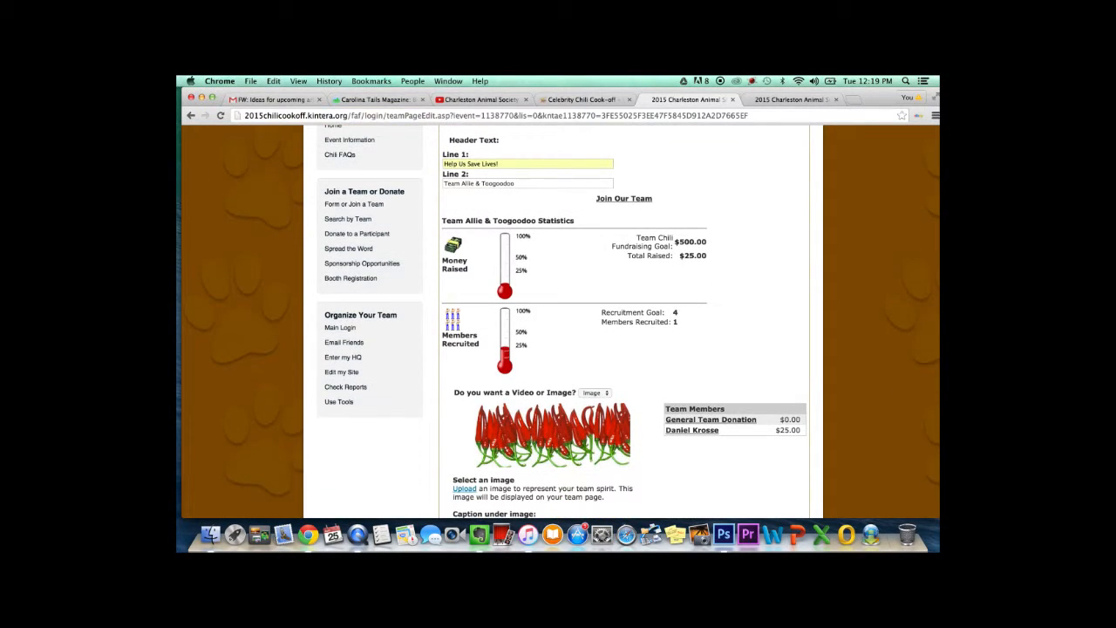
scroll(down, 3)
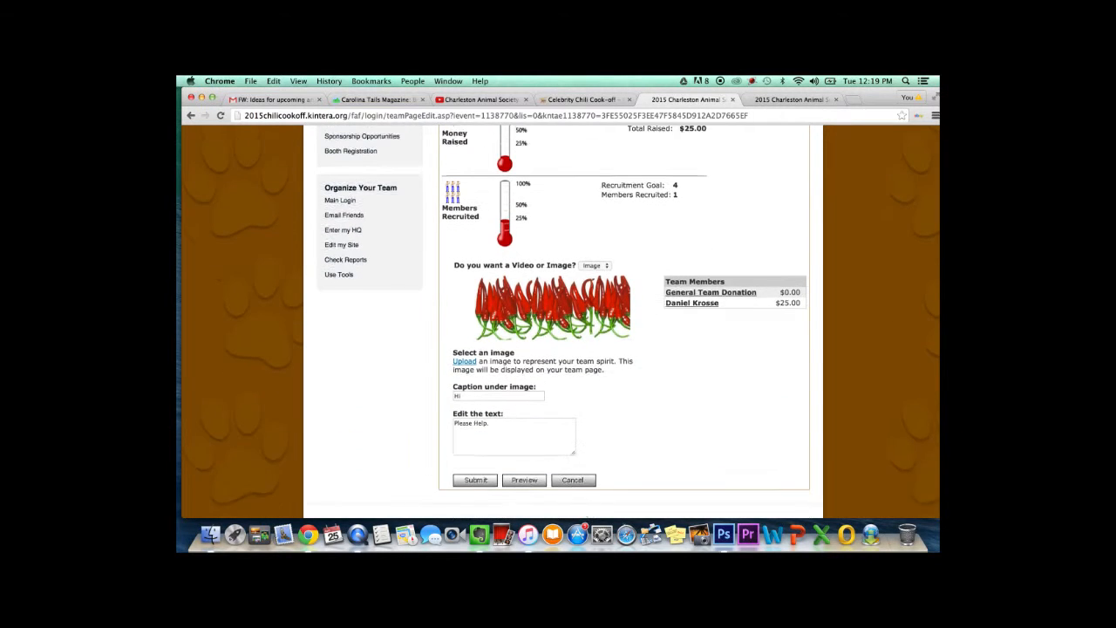
scroll(down, 3)
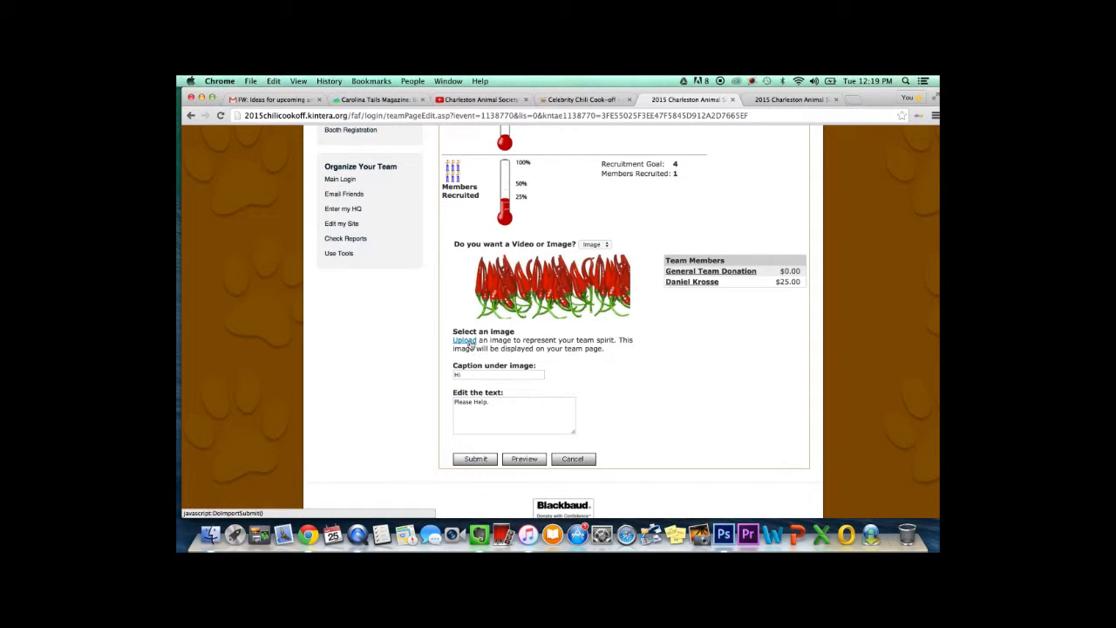
- Assign the Chili Cook-off 1 image from the Standard Image Library to the team page
click(464, 340)
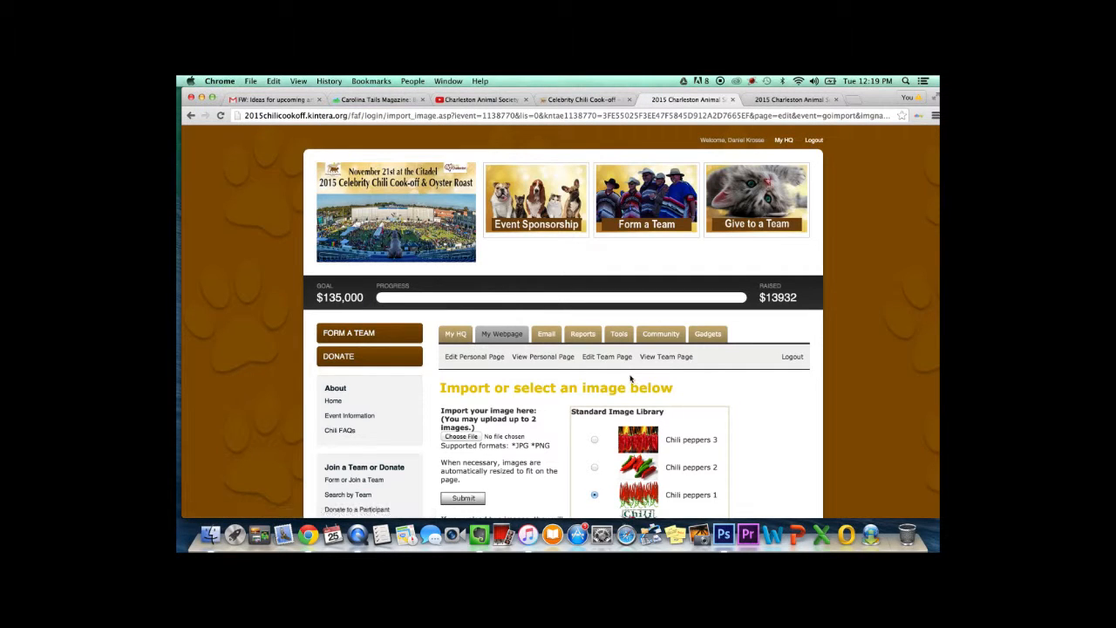
scroll(down, 3)
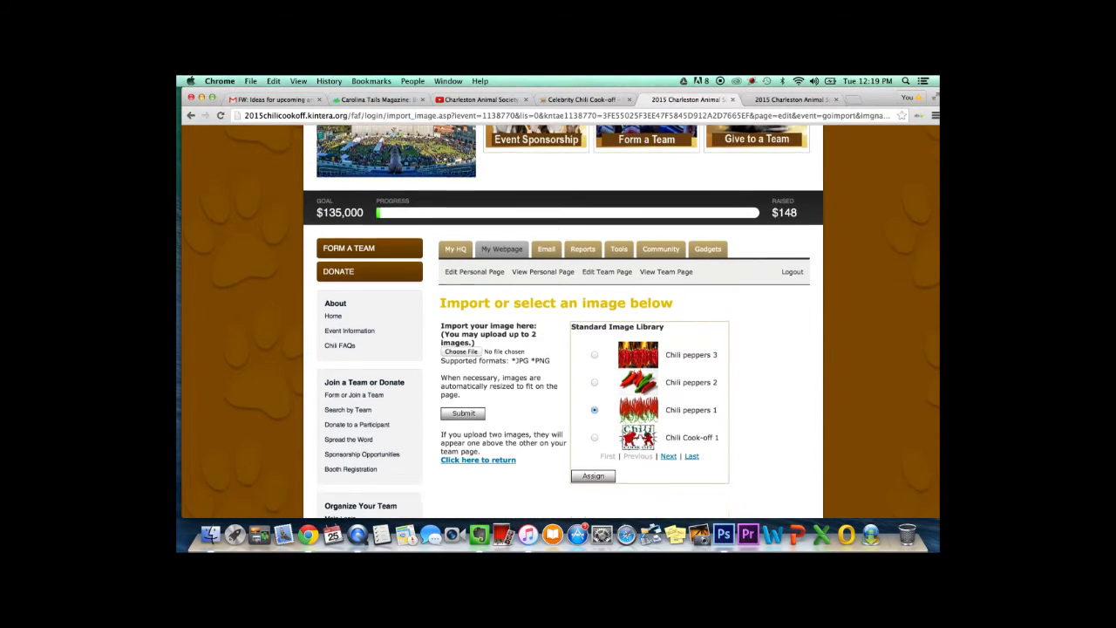
scroll(up, 3)
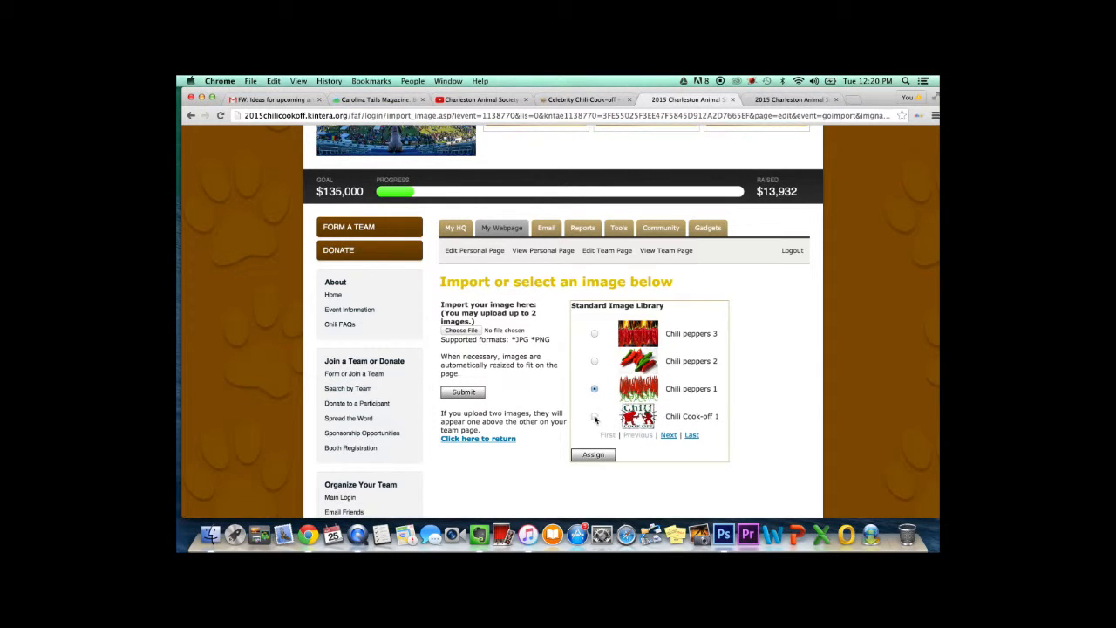
click(595, 417)
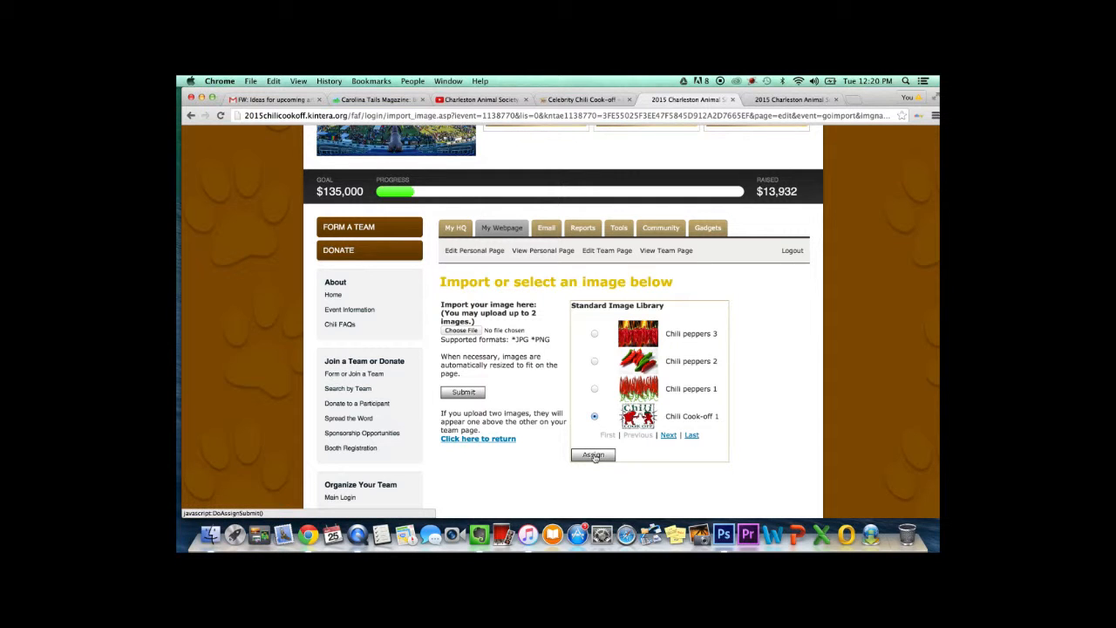
click(593, 454)
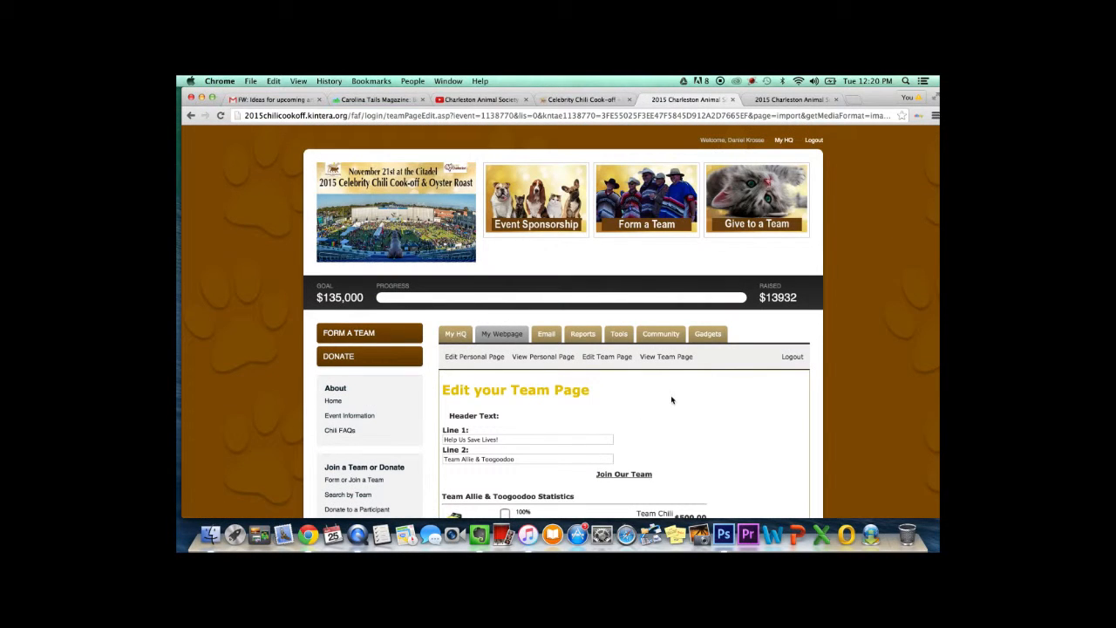
- Use the Upload link under Select an image to reach the team image import page
scroll(down, 3)
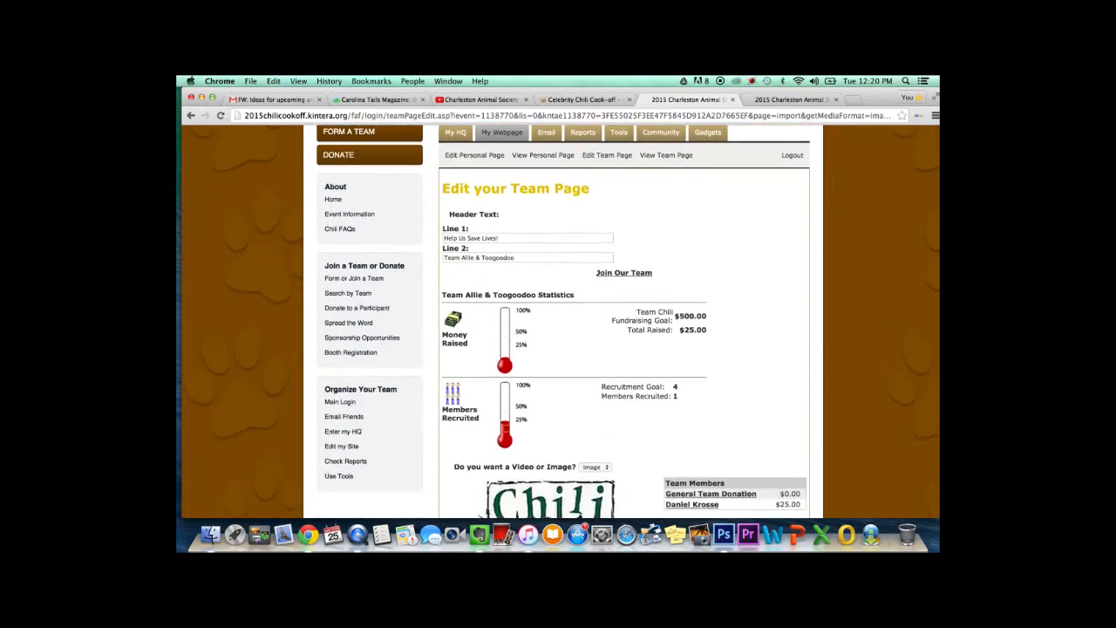
scroll(down, 3)
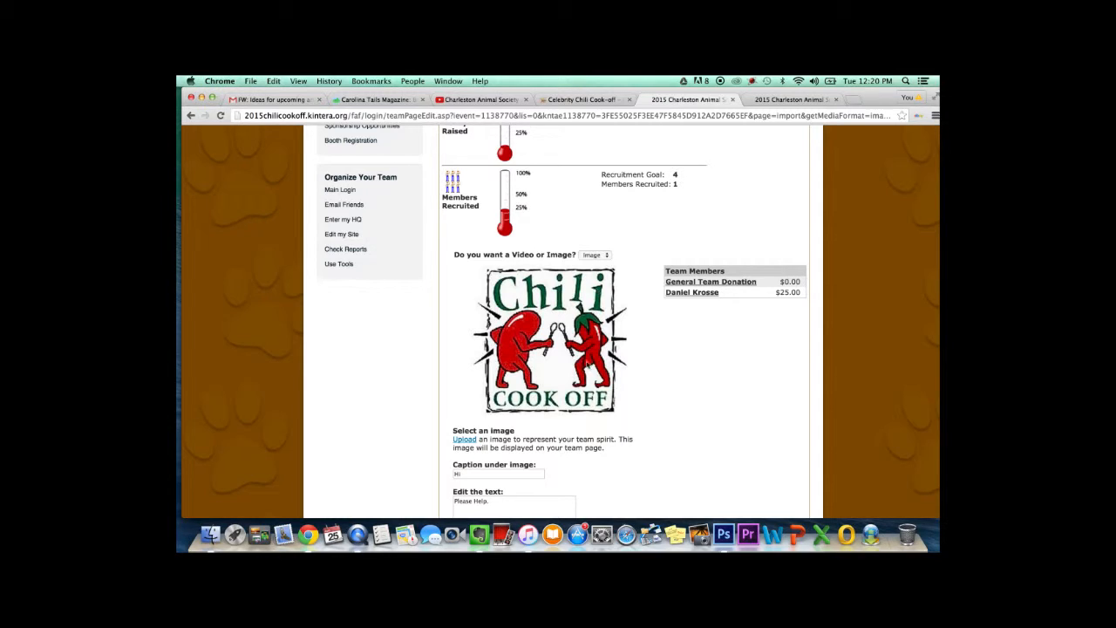
mouse_move(464, 439)
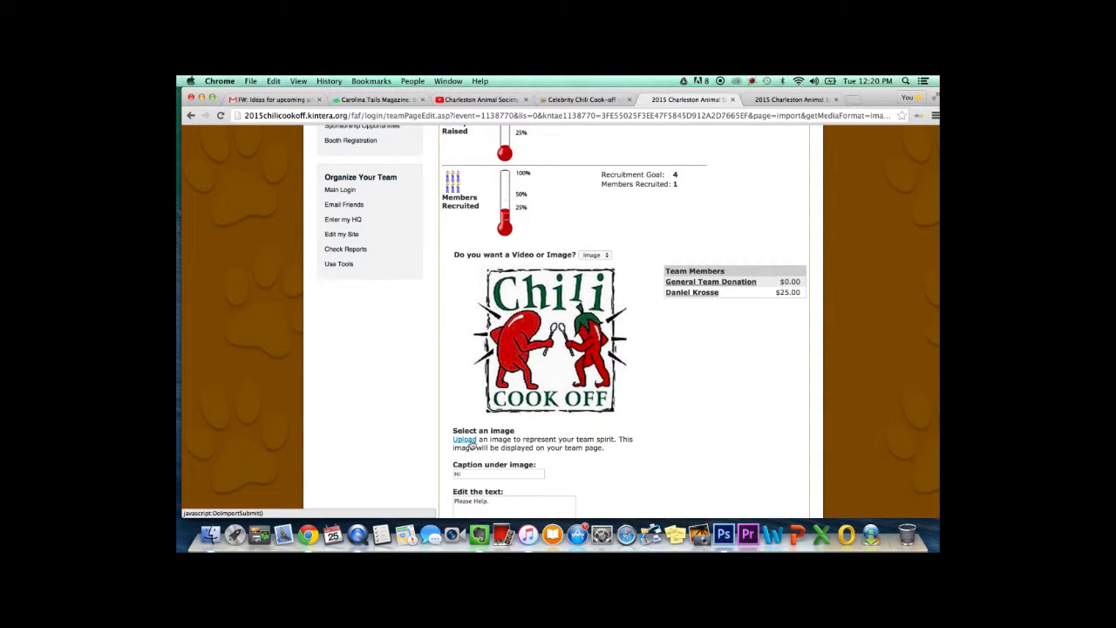
click(464, 440)
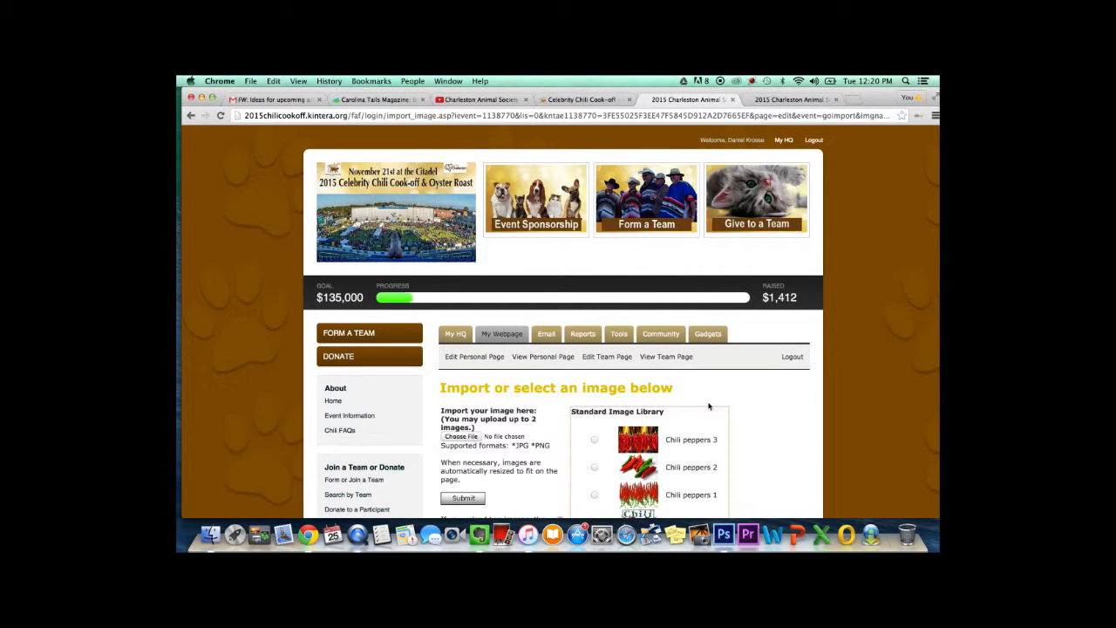
- Bring up the file chooser via Choose File under Import your image here
scroll(down, 3)
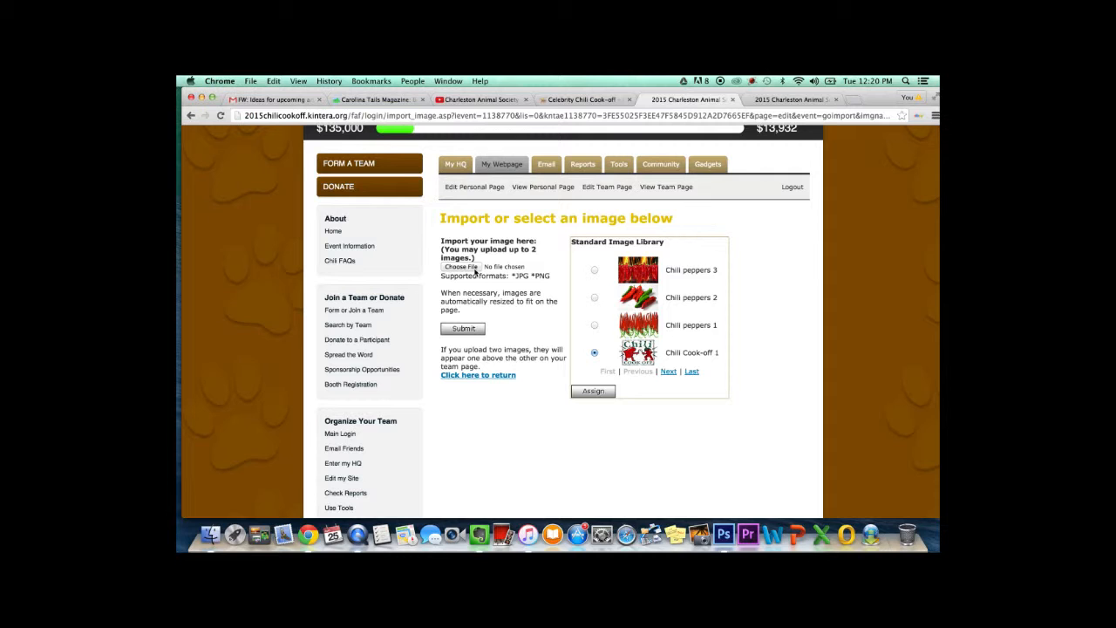
click(460, 267)
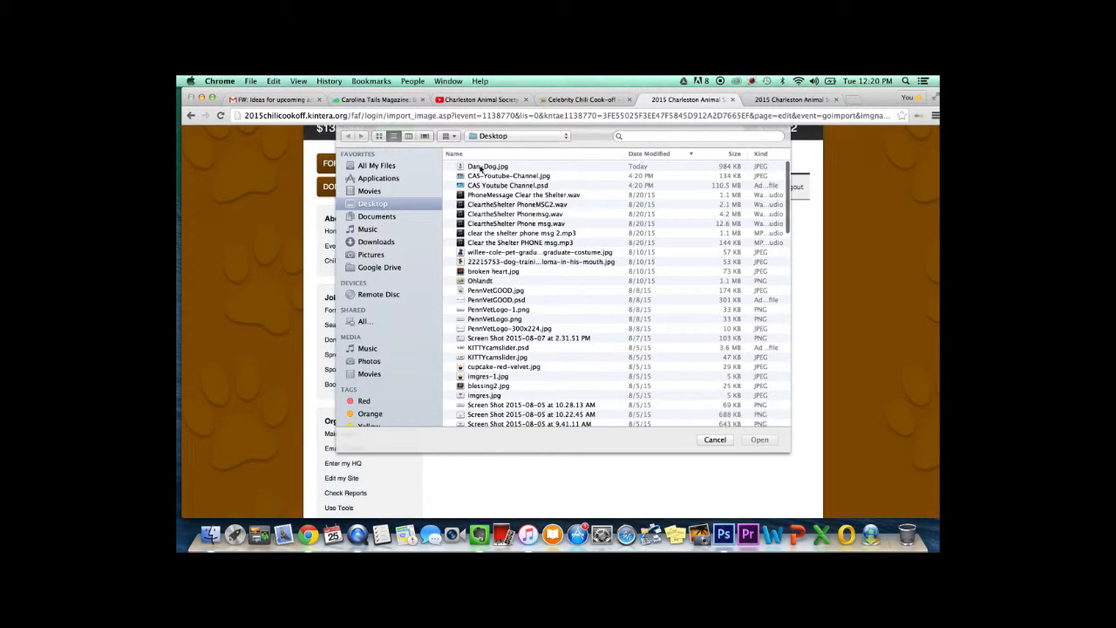
- Pick the dog JPG from the Desktop and submit it for upload to the image library
click(487, 166)
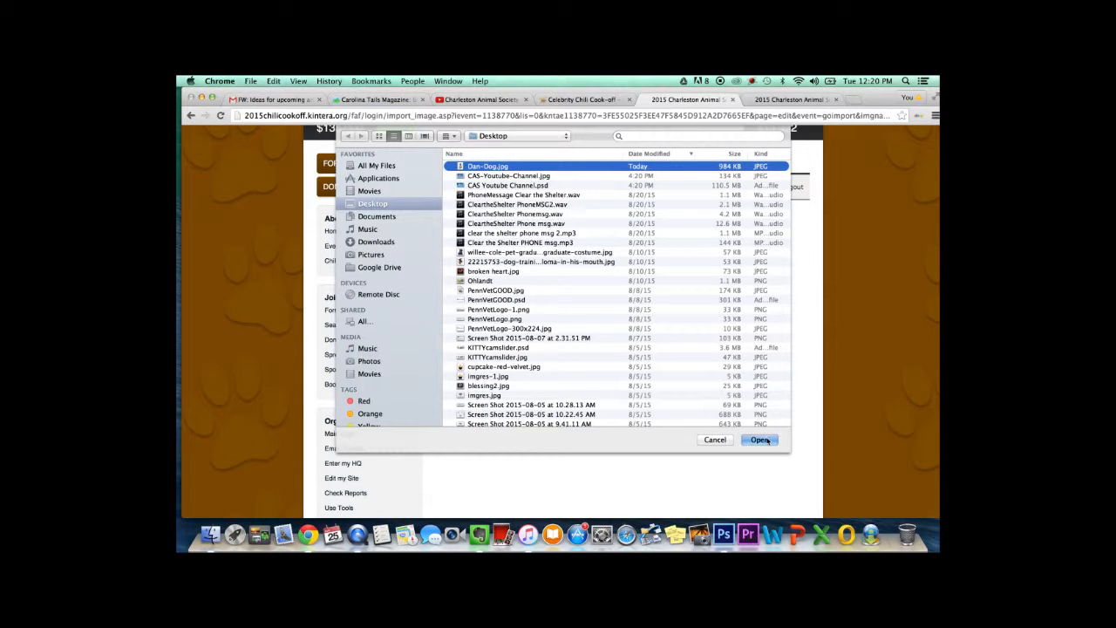
click(761, 440)
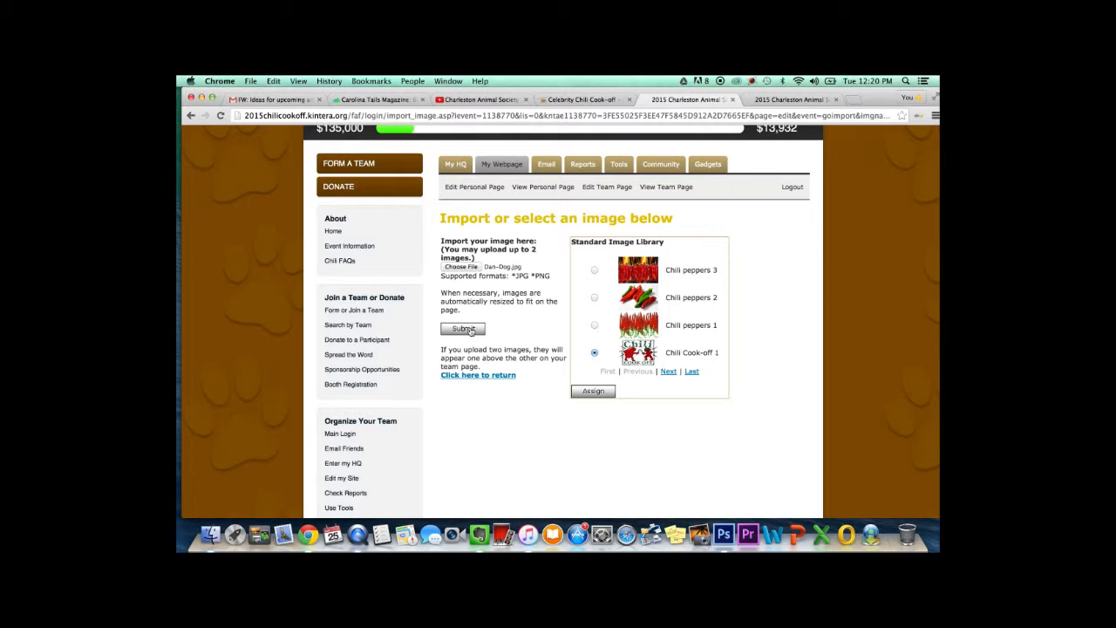
click(462, 328)
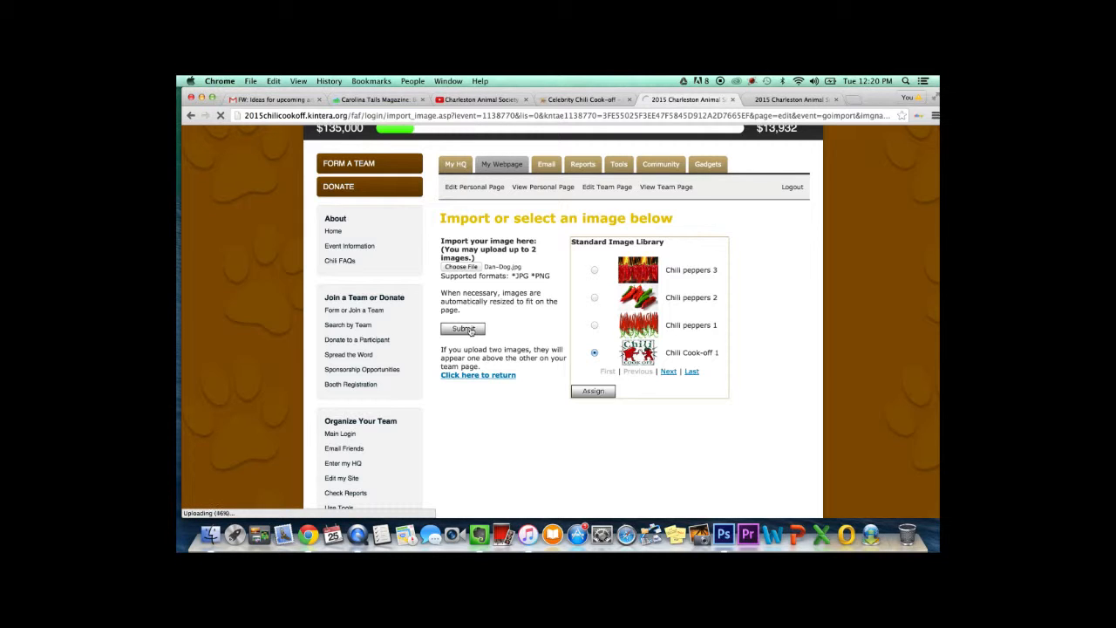
click(464, 328)
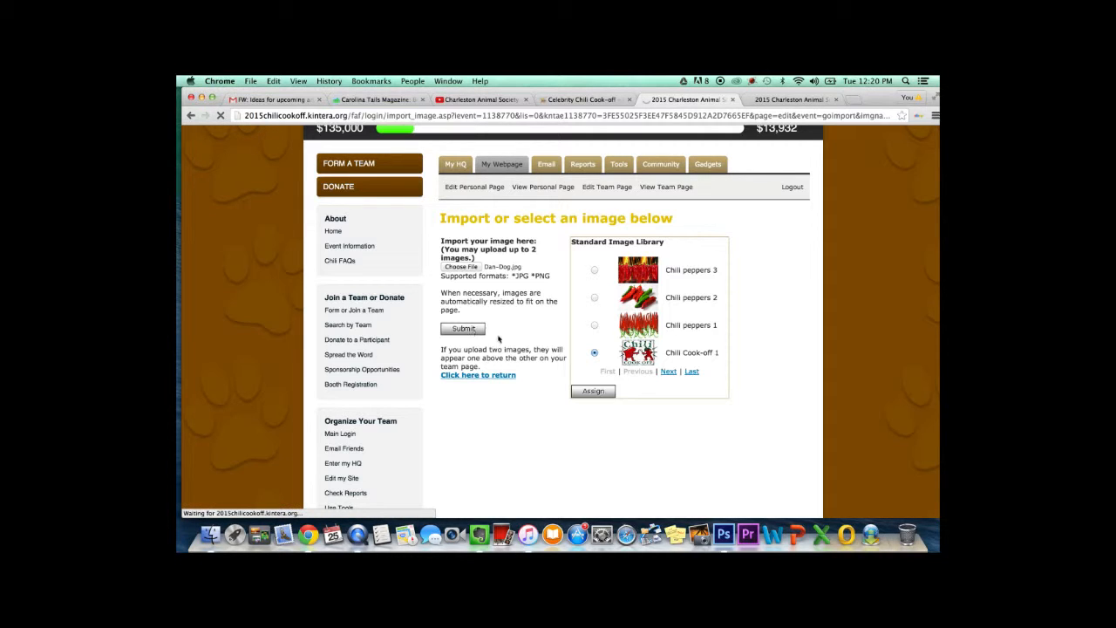
click(464, 328)
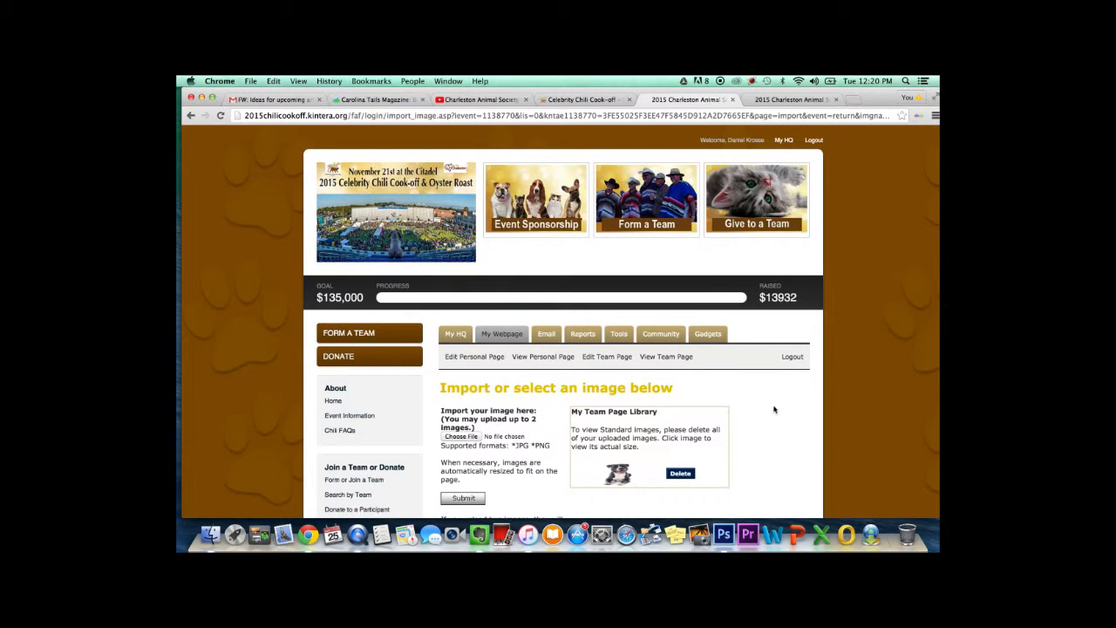
scroll(down, 3)
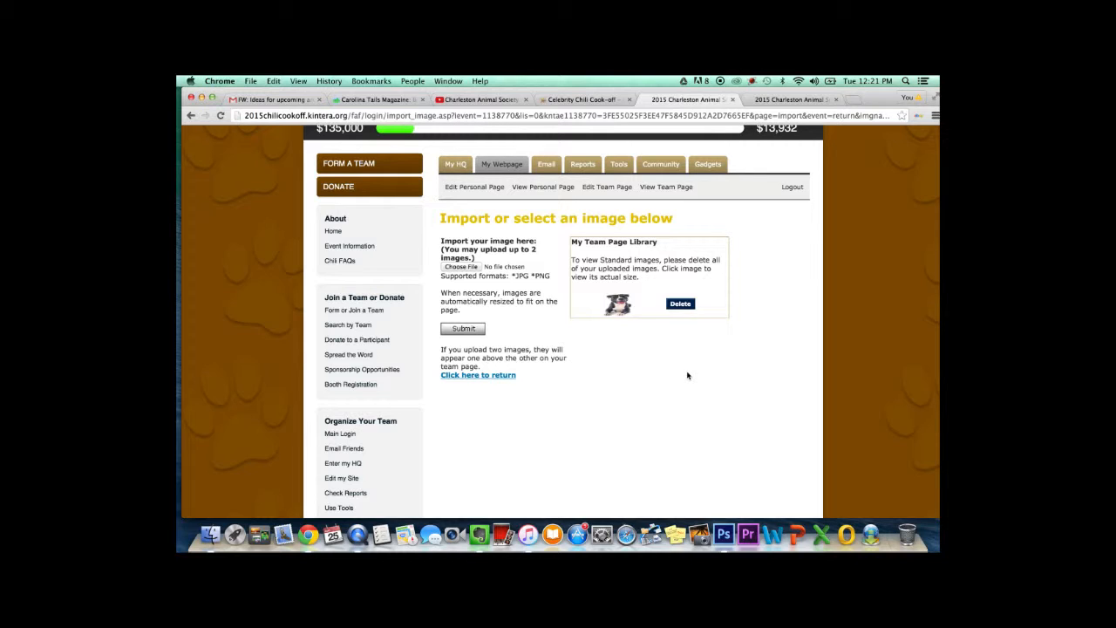
mouse_move(619, 306)
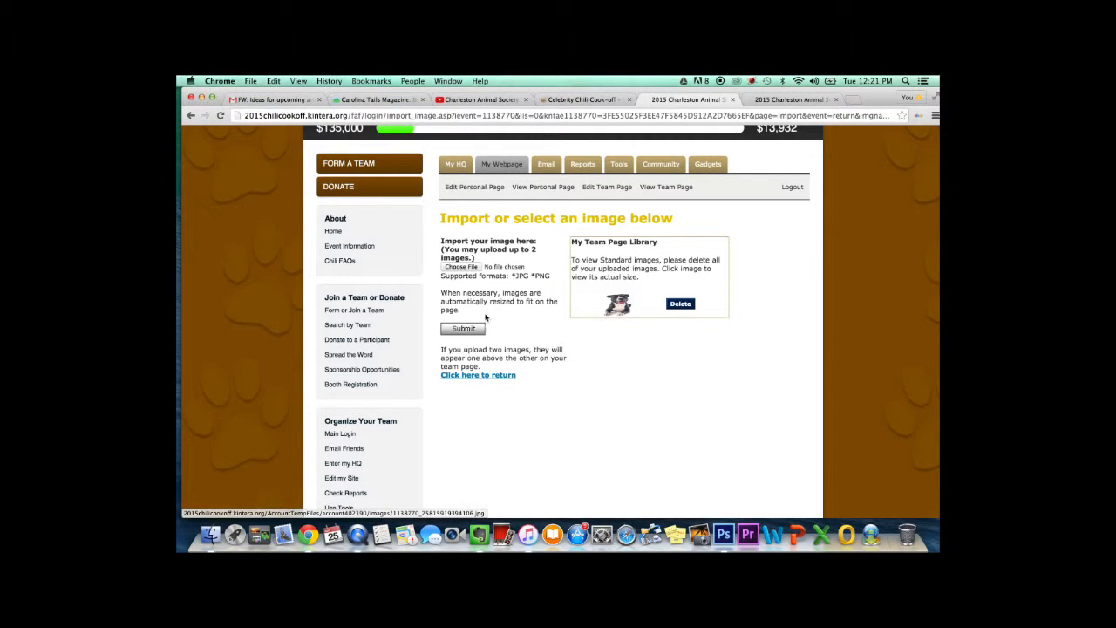
- Resubmit the upload form and return to editing the team page
click(462, 328)
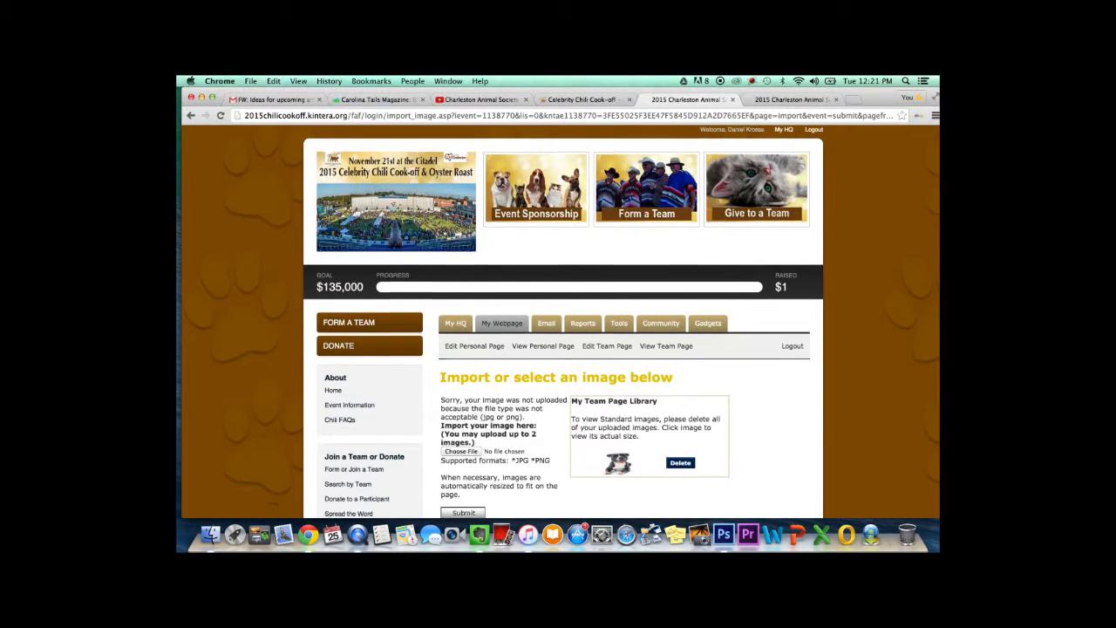
scroll(down, 3)
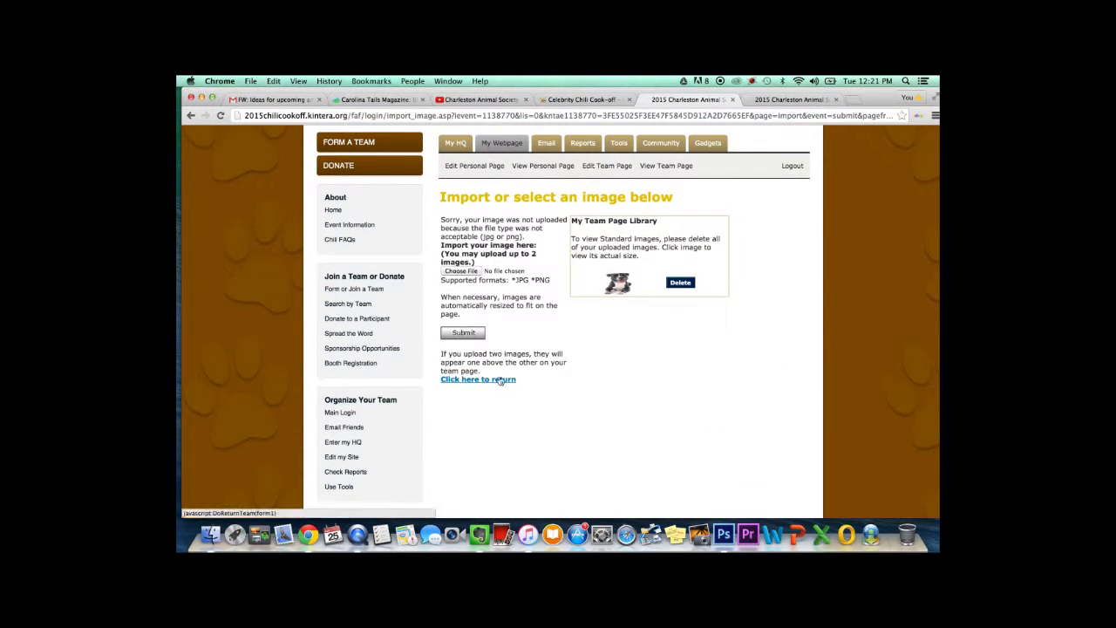
click(478, 381)
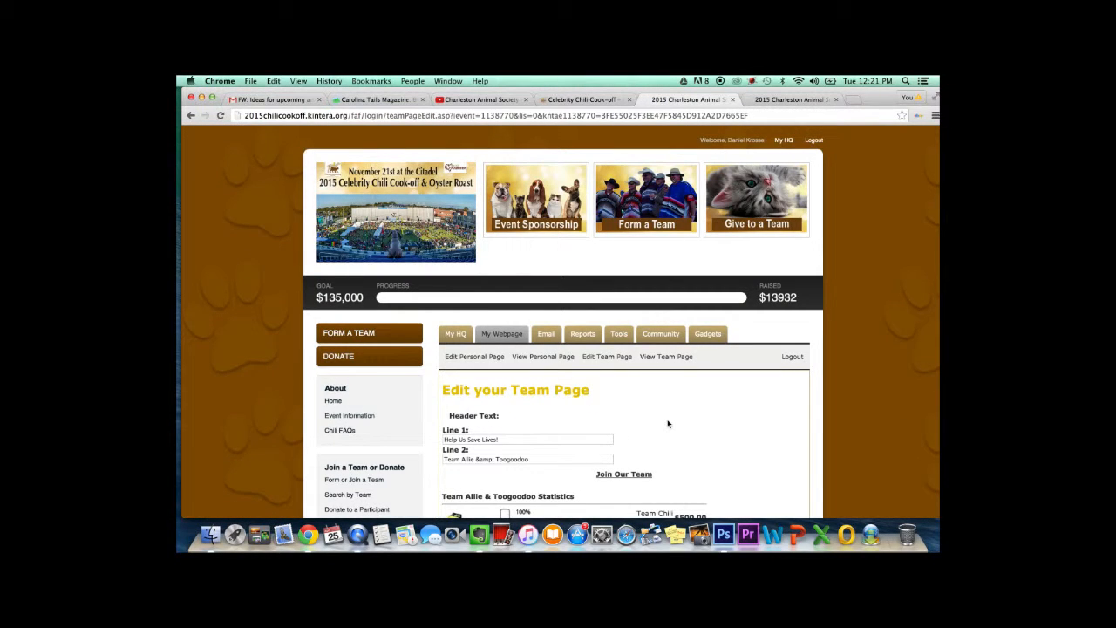
scroll(down, 3)
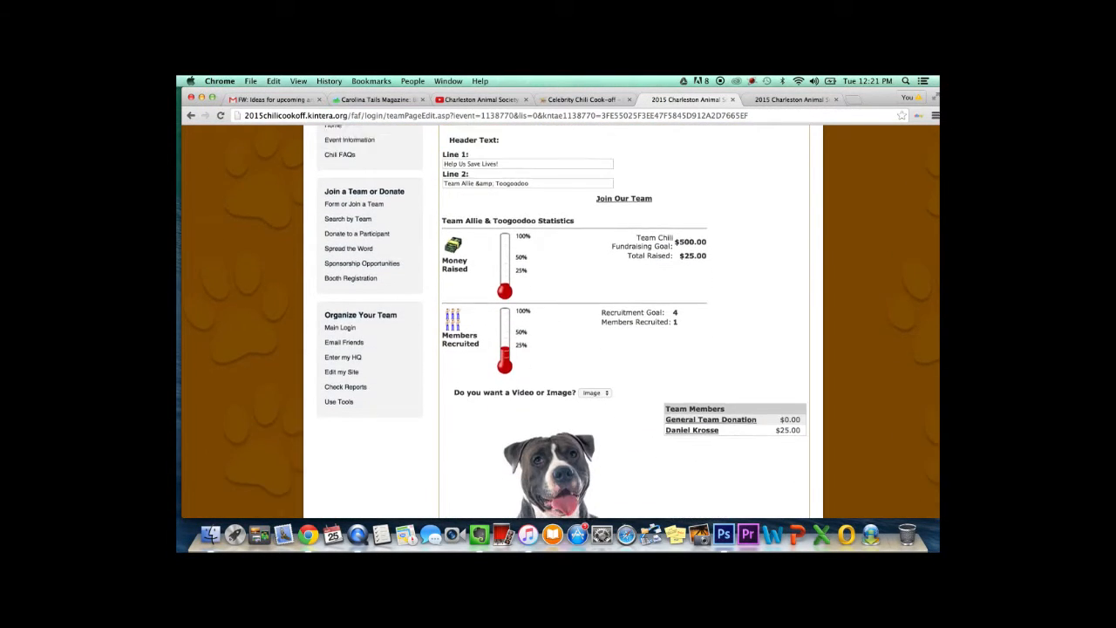
scroll(down, 3)
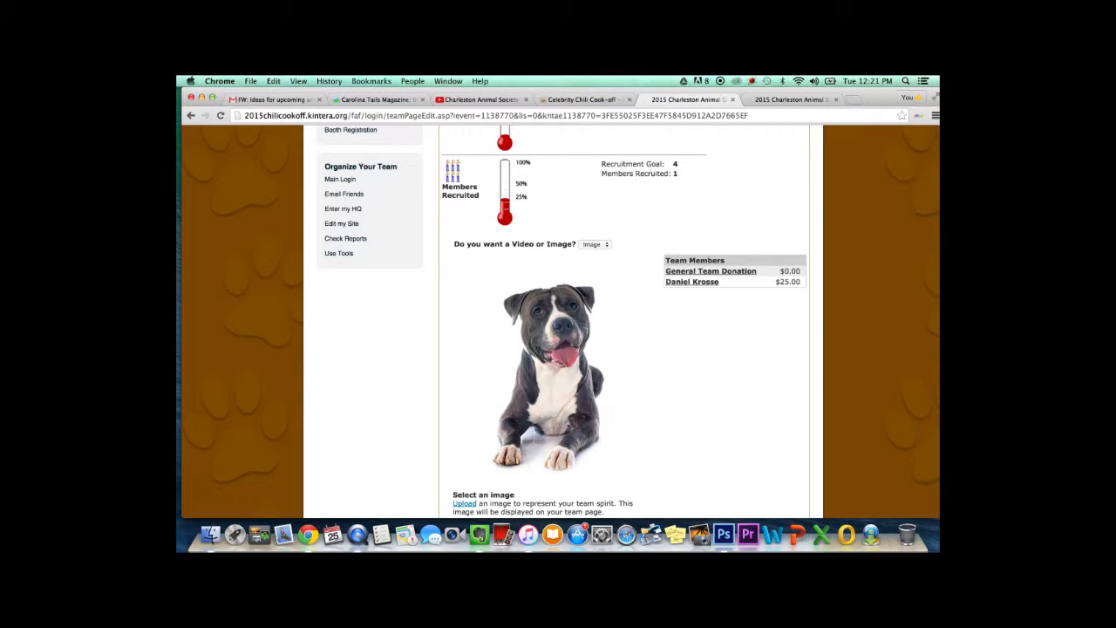
scroll(down, 3)
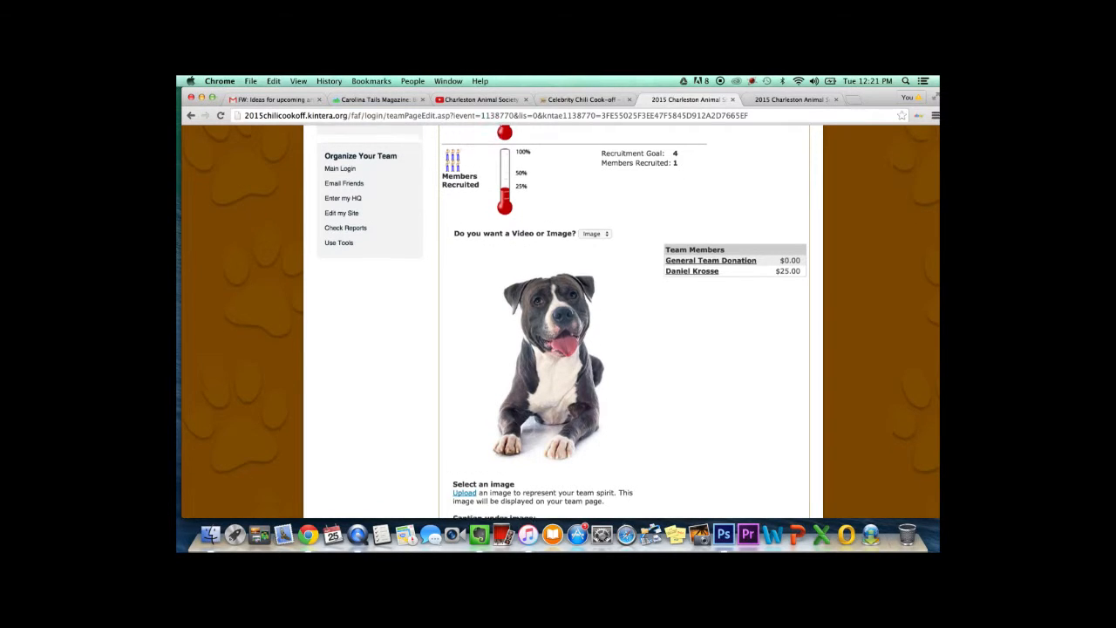
scroll(down, 3)
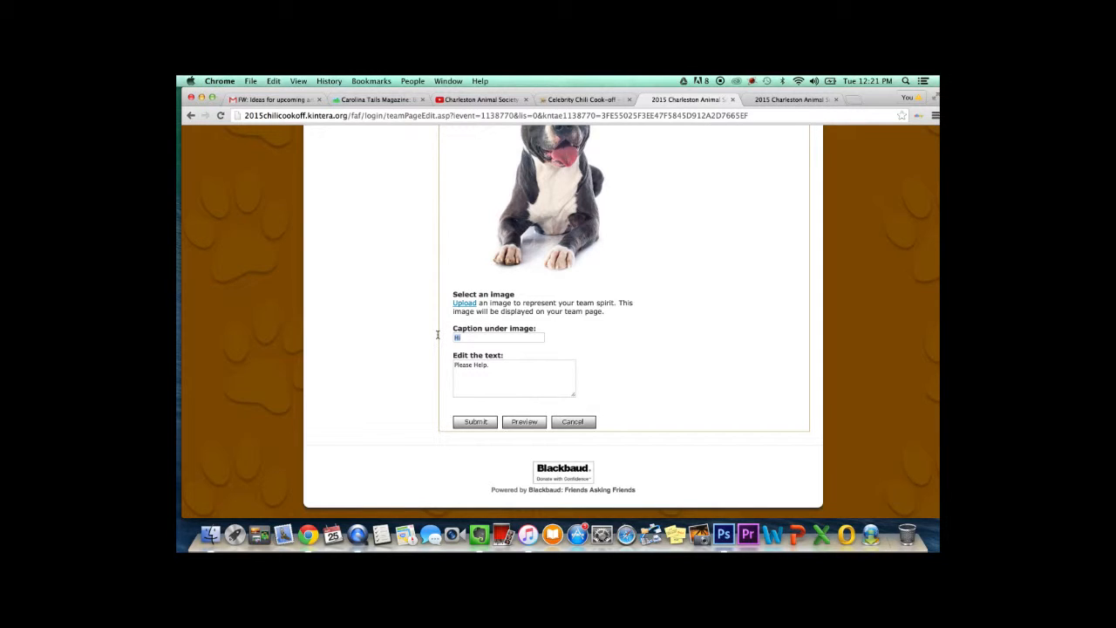
- Caption the dog photo 'Ruff Ruff! Please Donate' and select the old team text for replacement
text(Ruff! Ruff!)
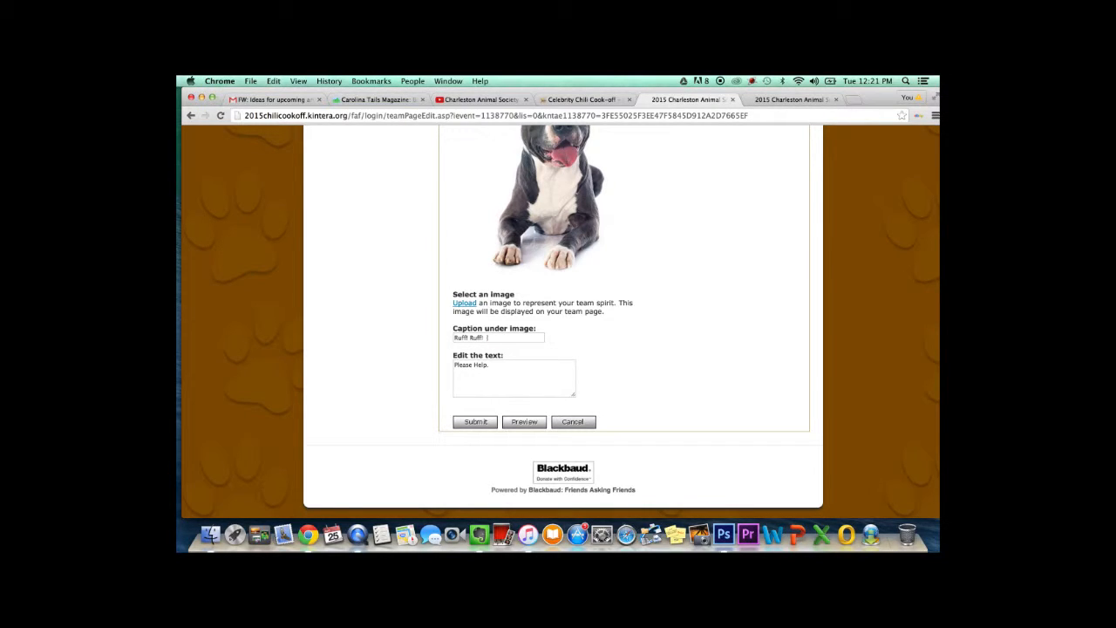
text(Please Donate.)
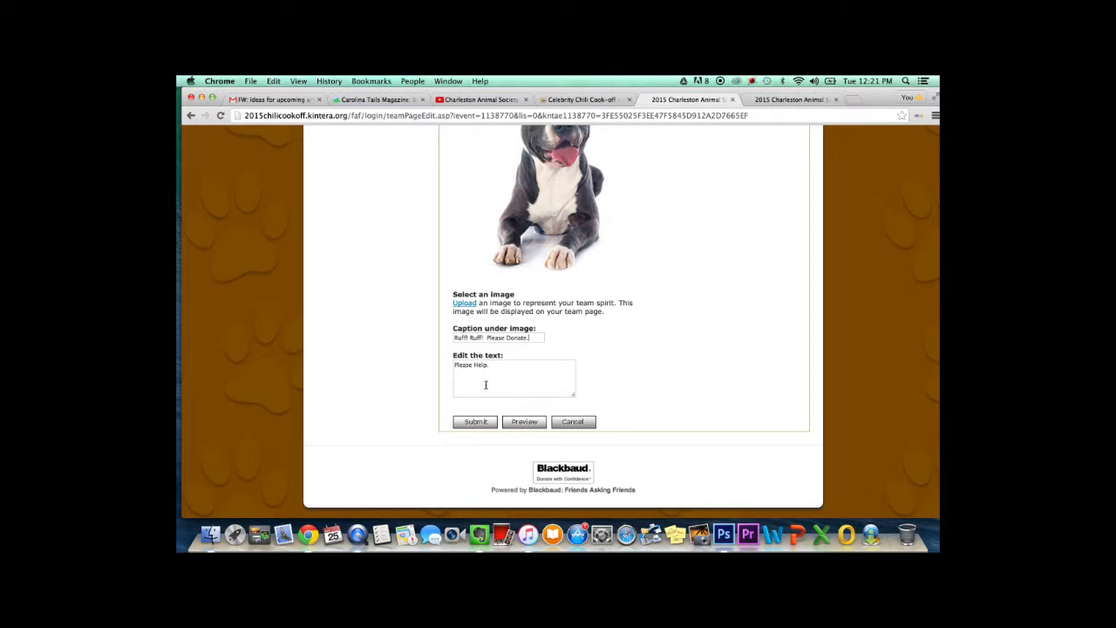
double_click(470, 364)
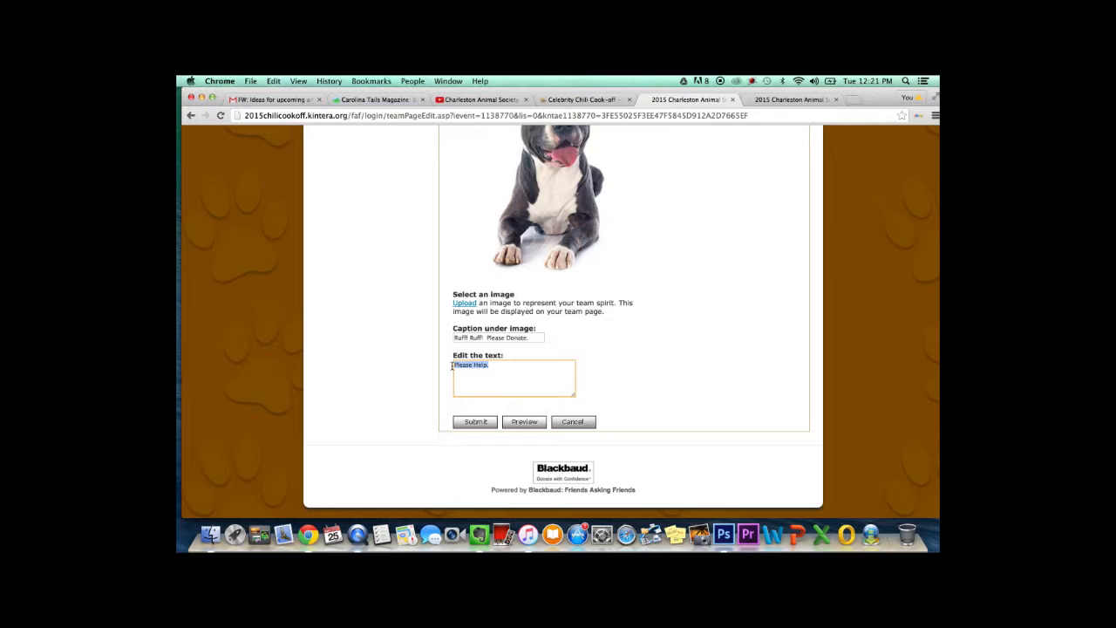
- Write 'Every Donation of $25 is your ticket into the event! Please help our animals!' as the team text
text(Every Donation of $)
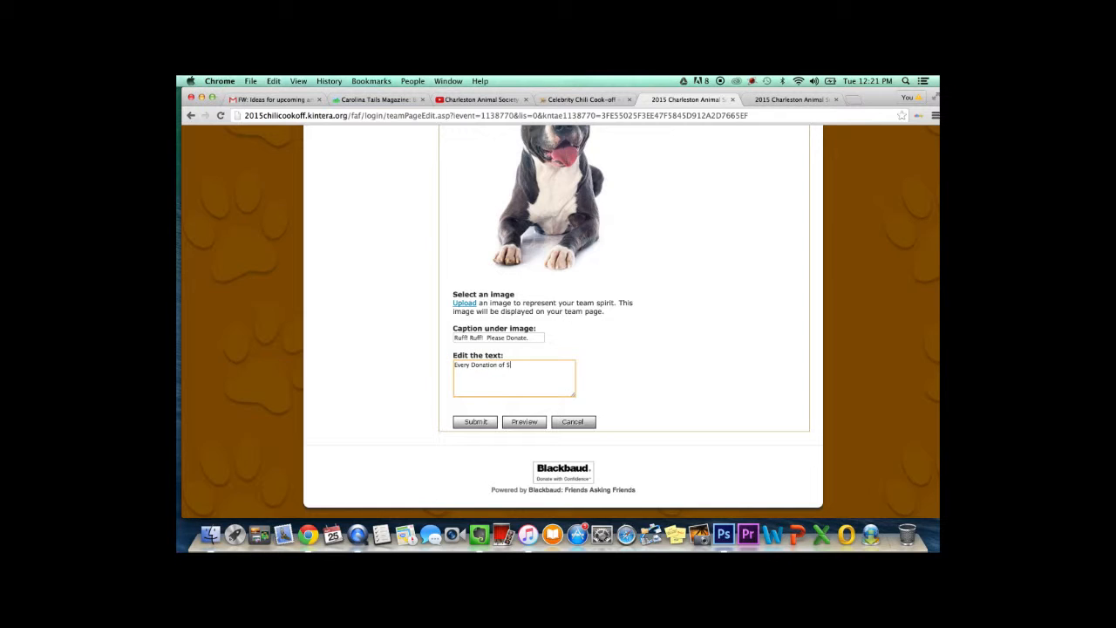
text(25)
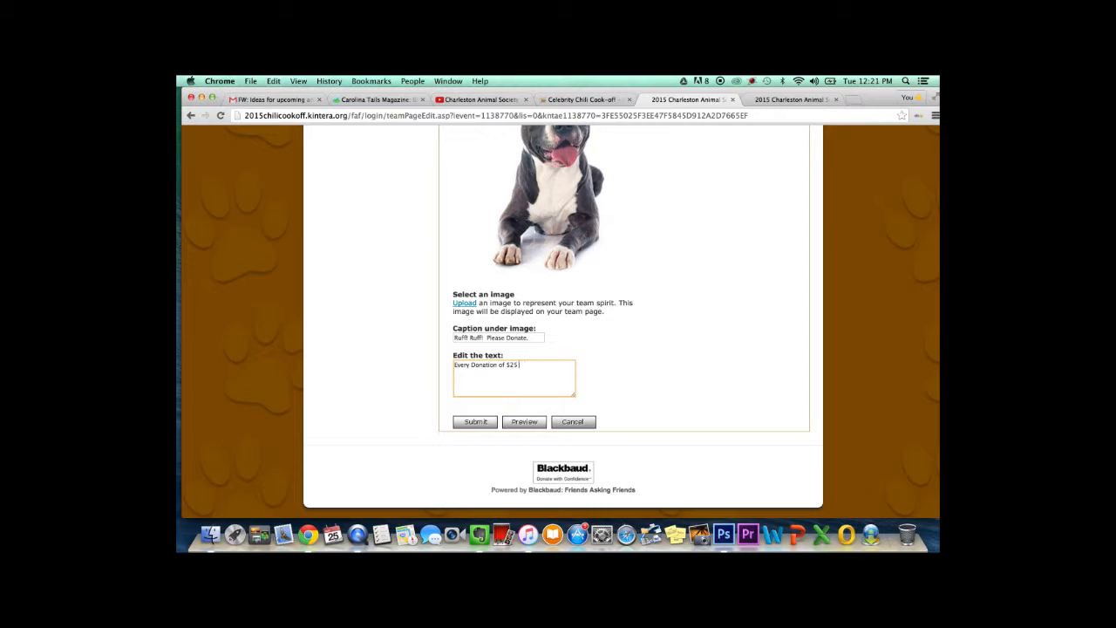
text(is a)
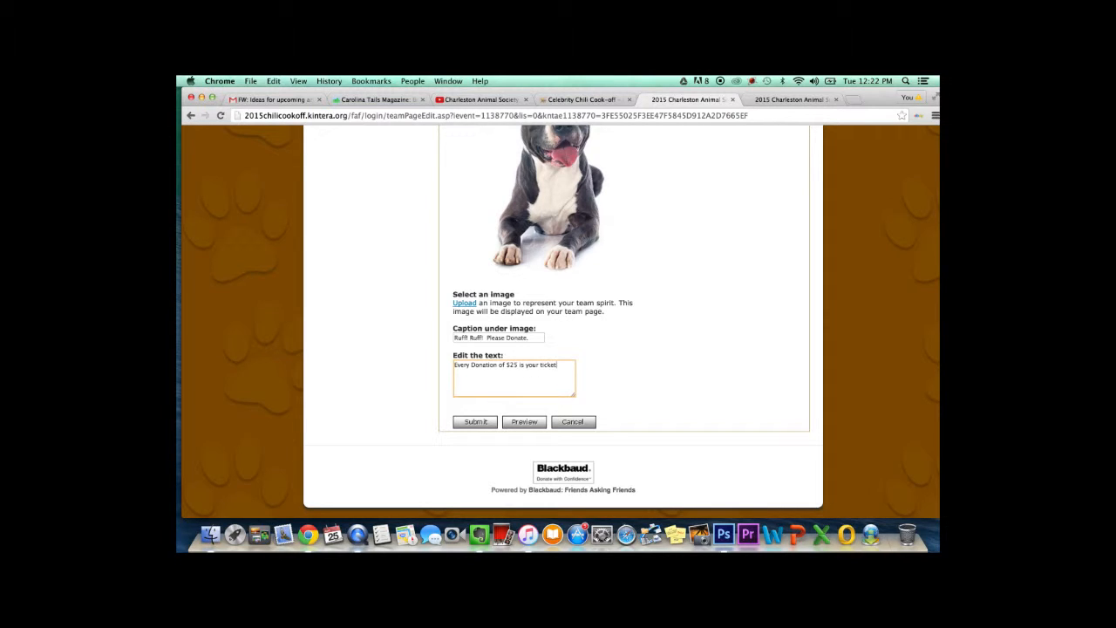
text(into the event!)
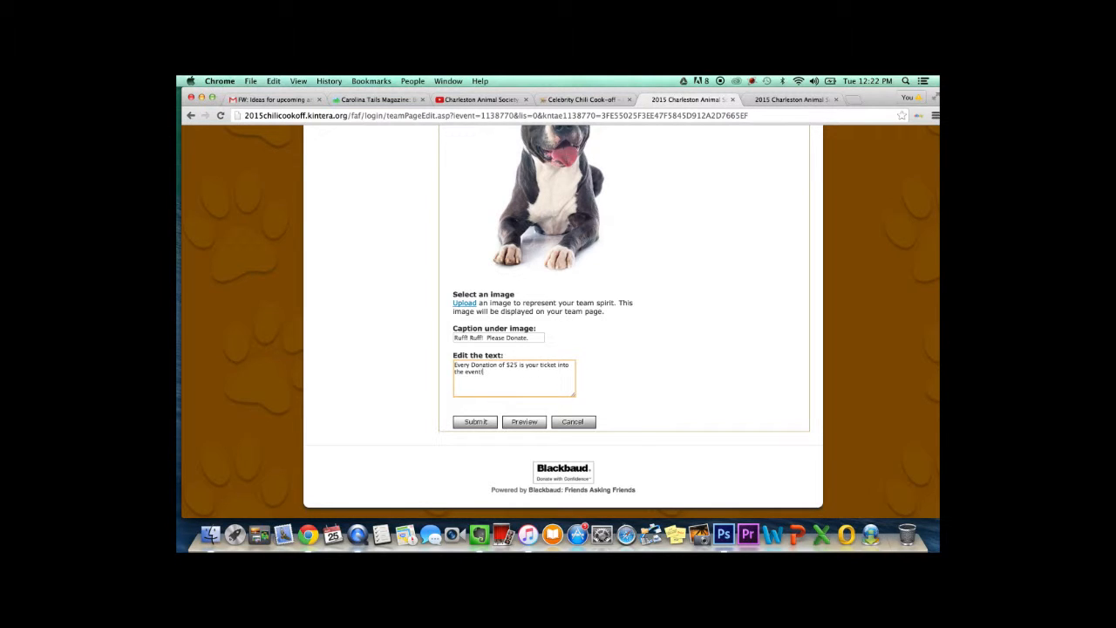
text(Please help o)
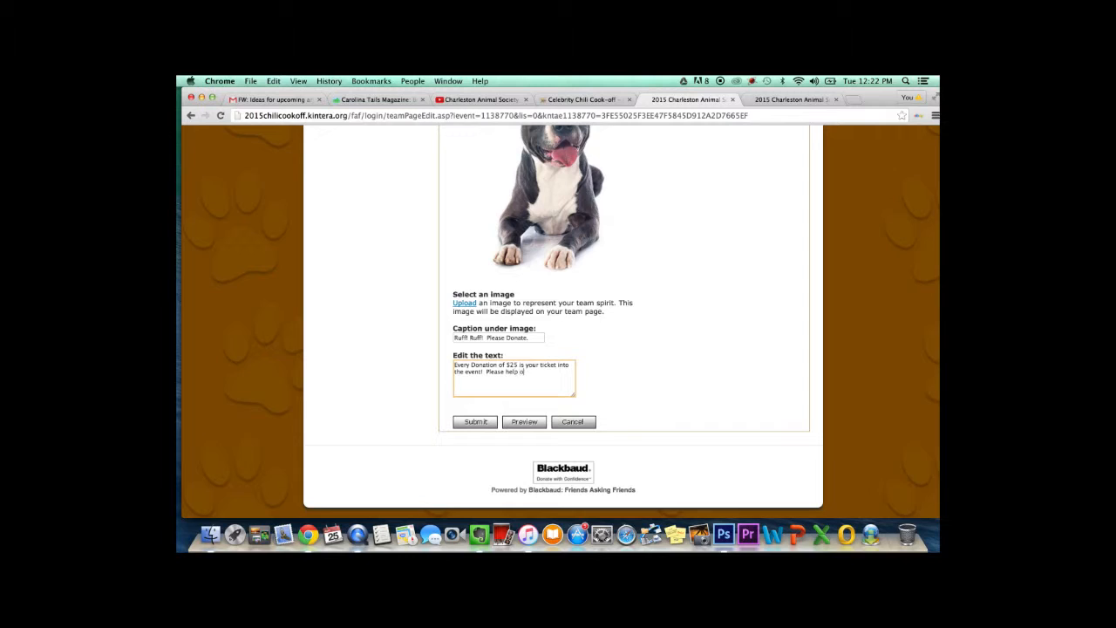
text(our)
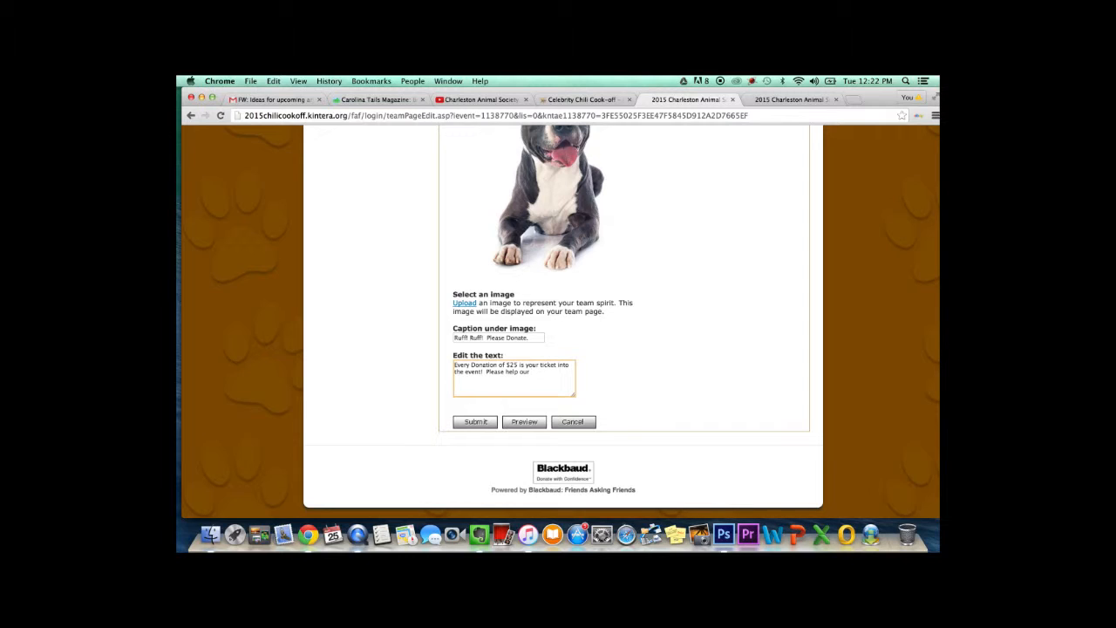
text(animals!)
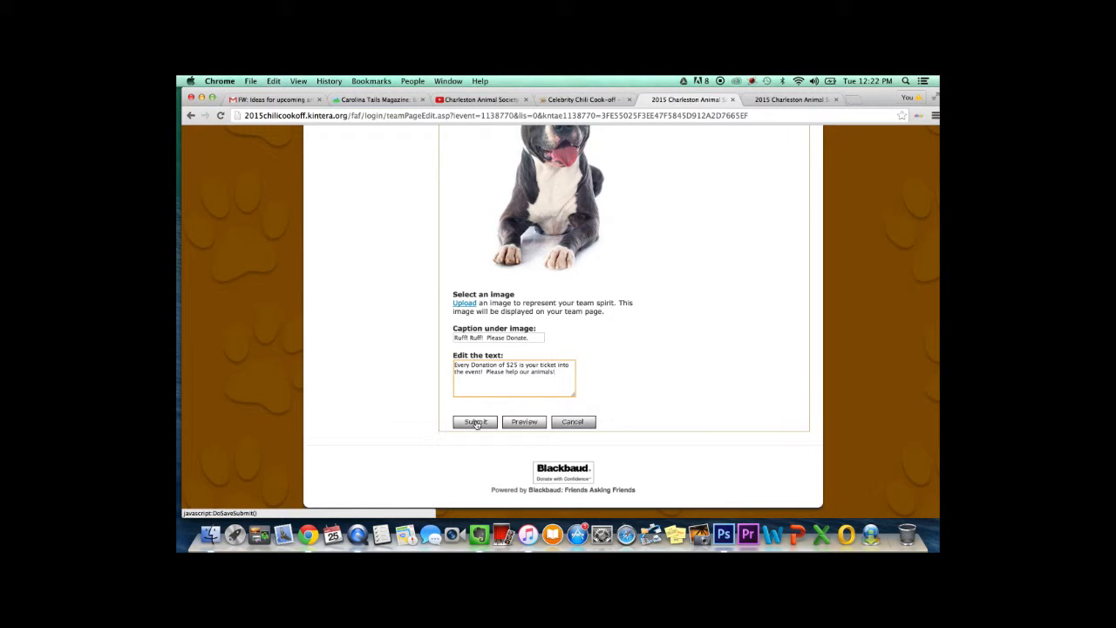
- Submit the team page edits and close the Checkbox reminder pop-up
click(475, 422)
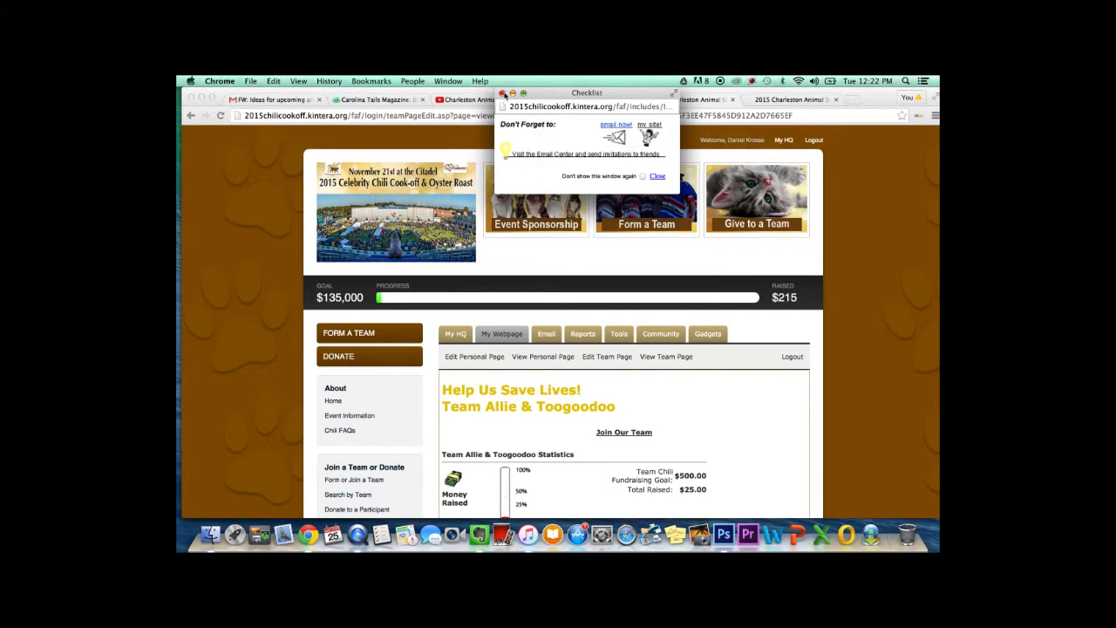
click(656, 175)
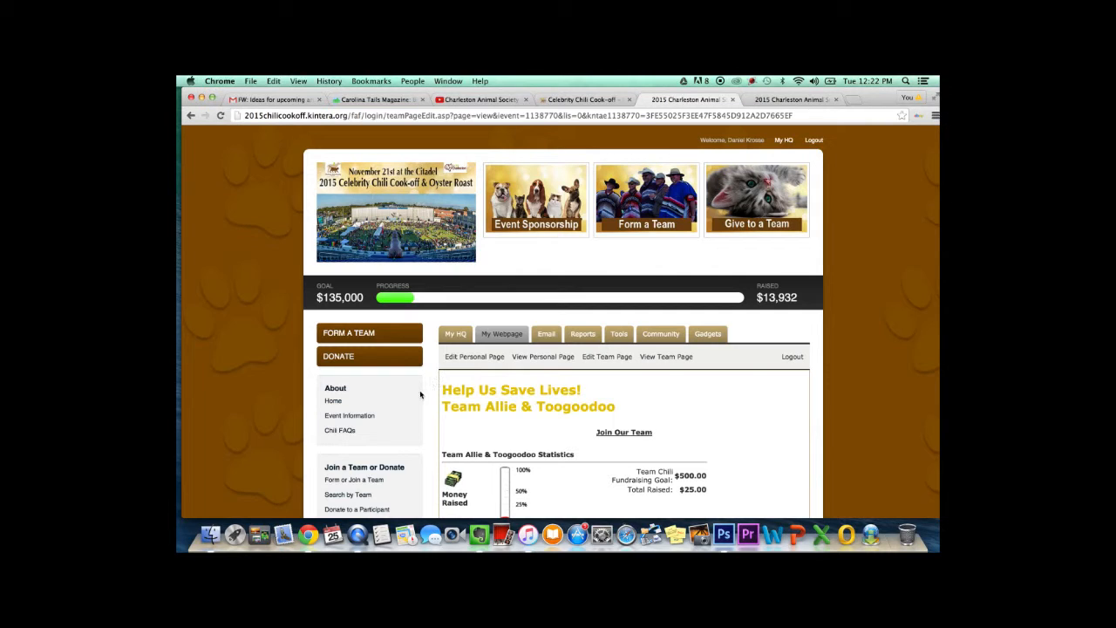
scroll(down, 3)
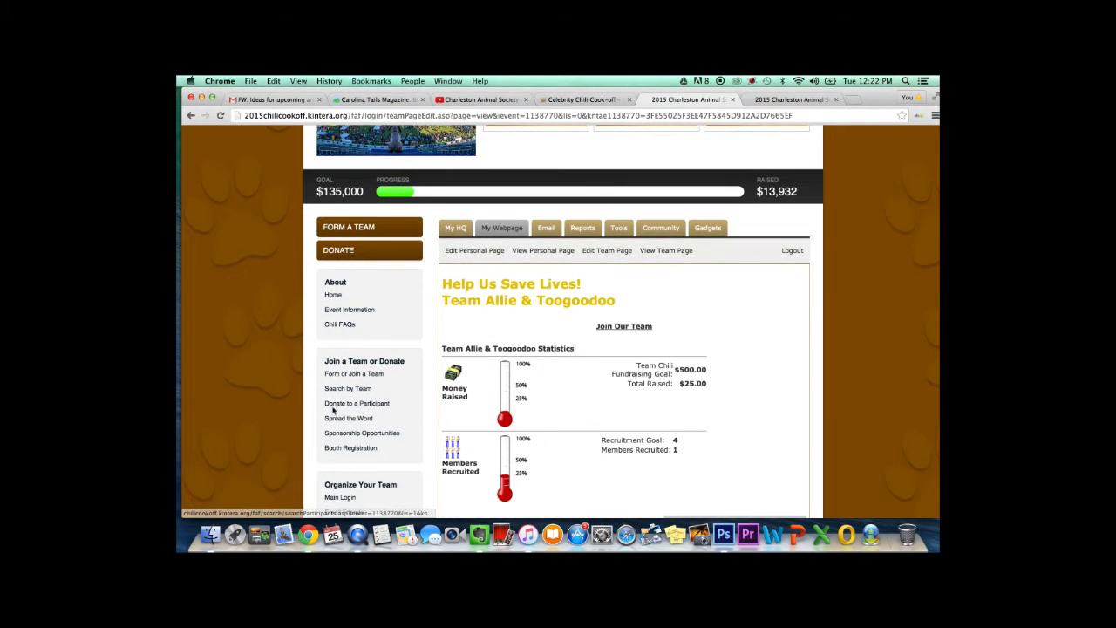
- Search by Team to list the Team Ranking and go to the Team Allie & Toogoodoo page
click(347, 387)
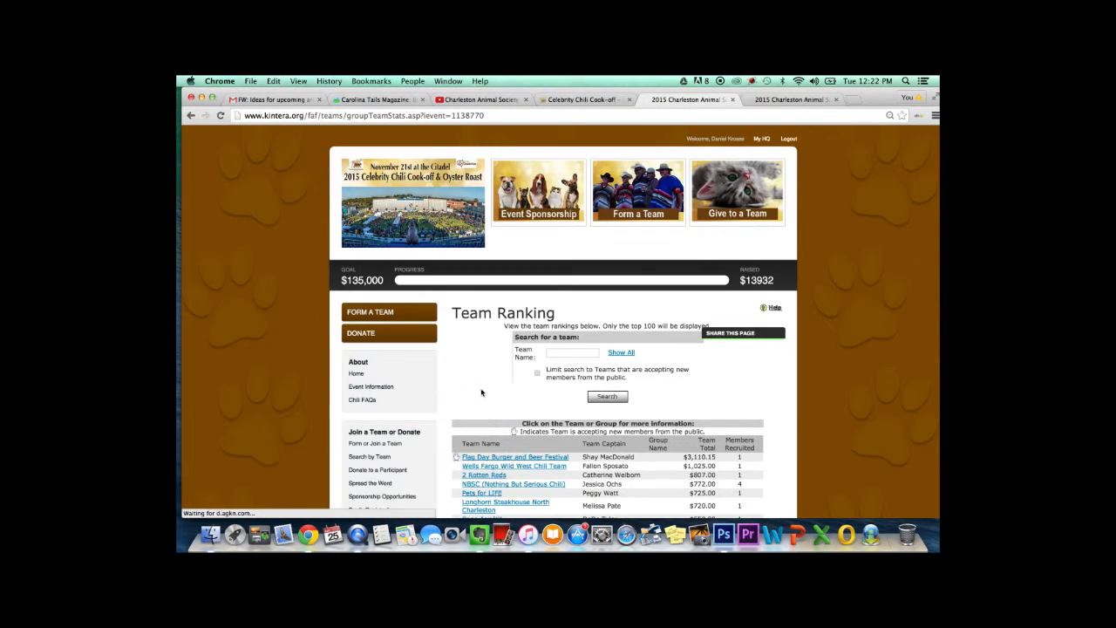
scroll(down, 3)
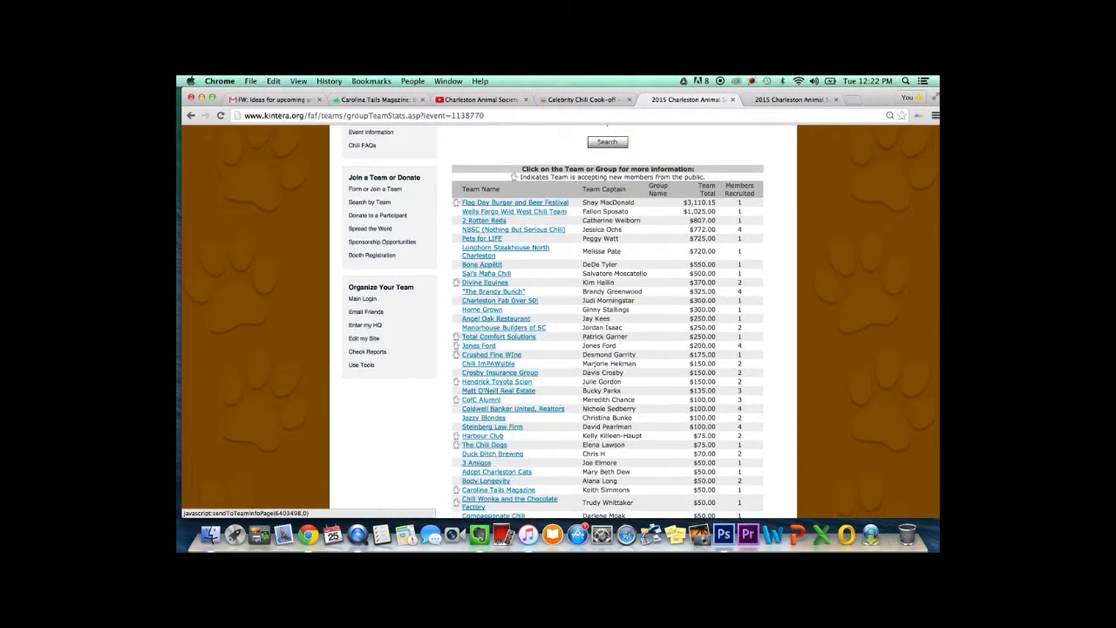
scroll(down, 3)
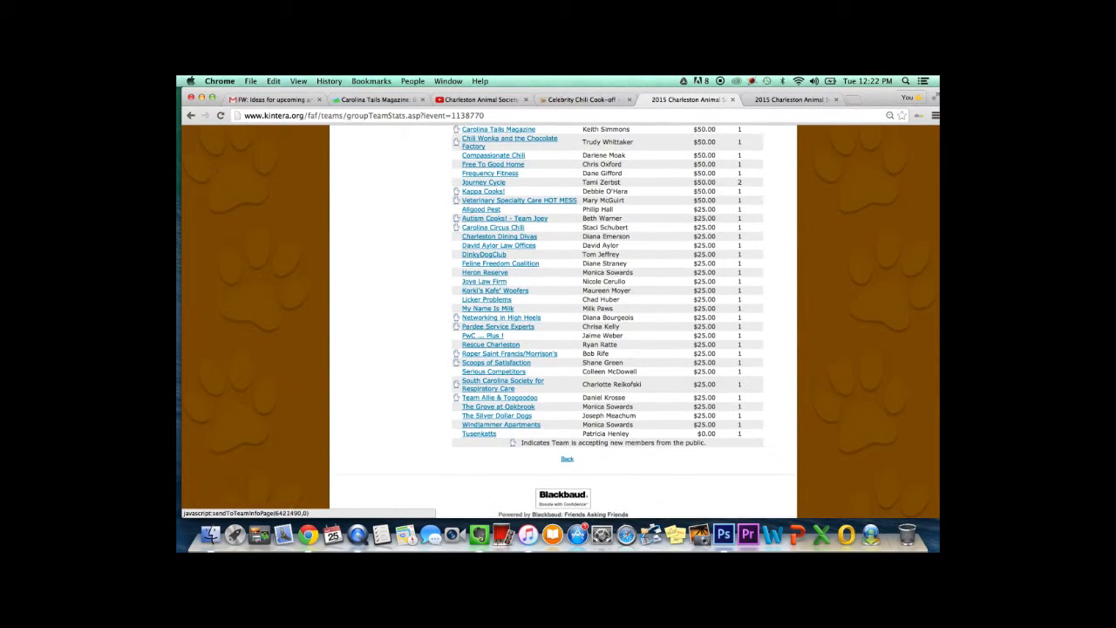
click(495, 397)
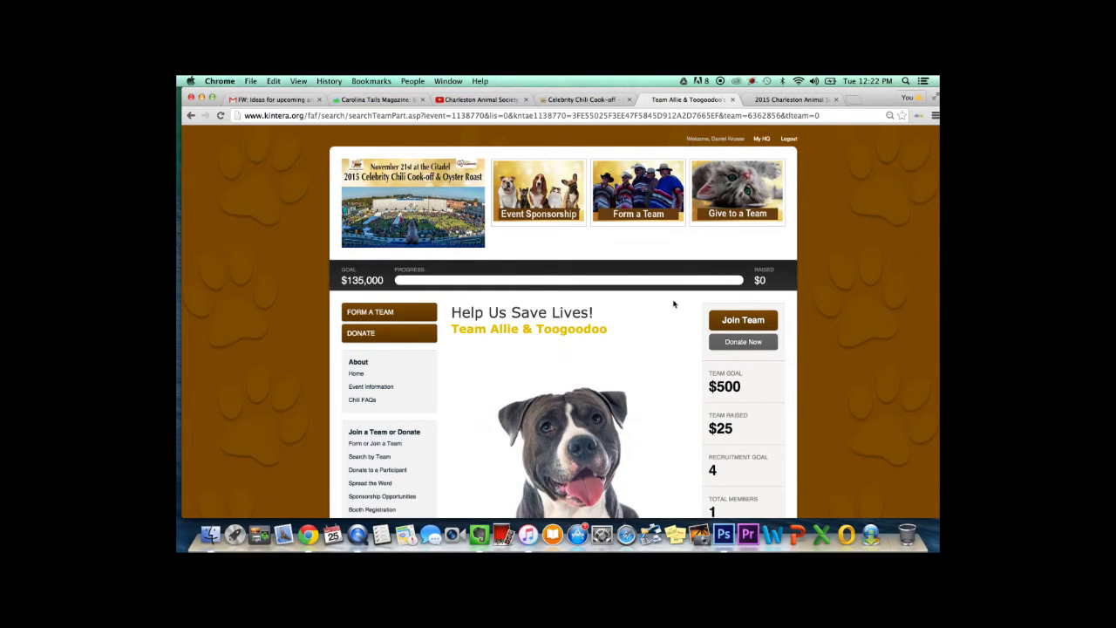
scroll(down, 3)
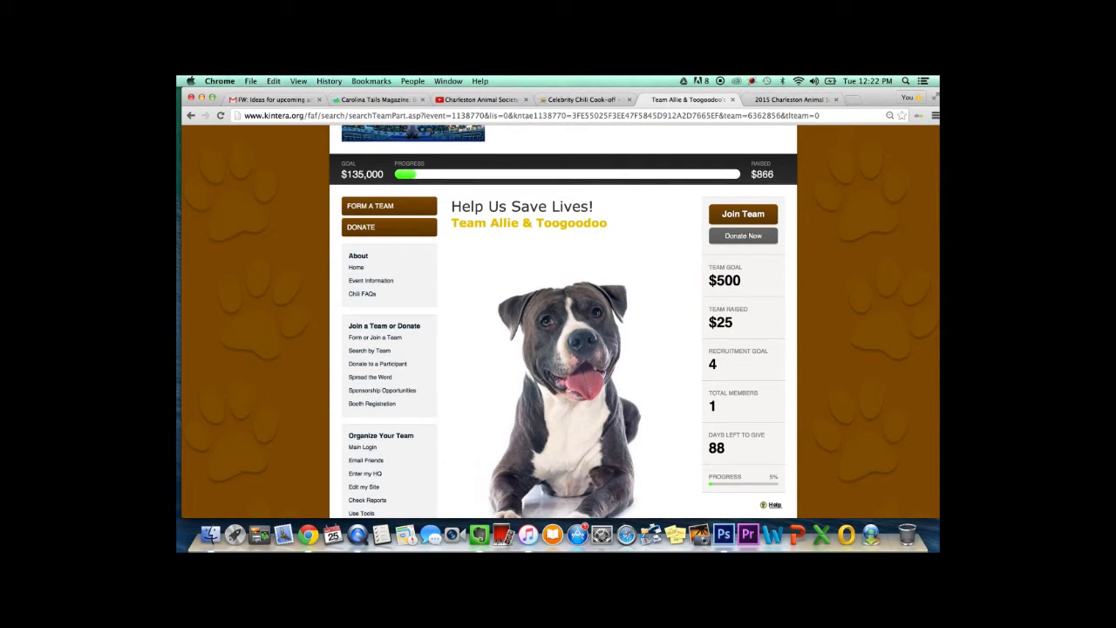
scroll(down, 3)
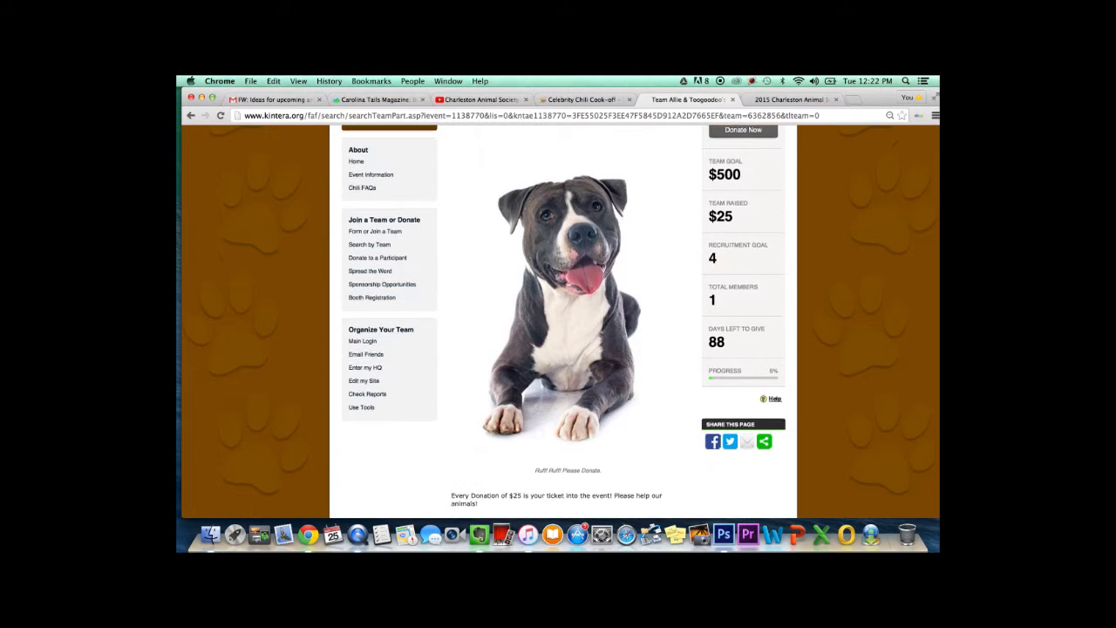
scroll(up, 3)
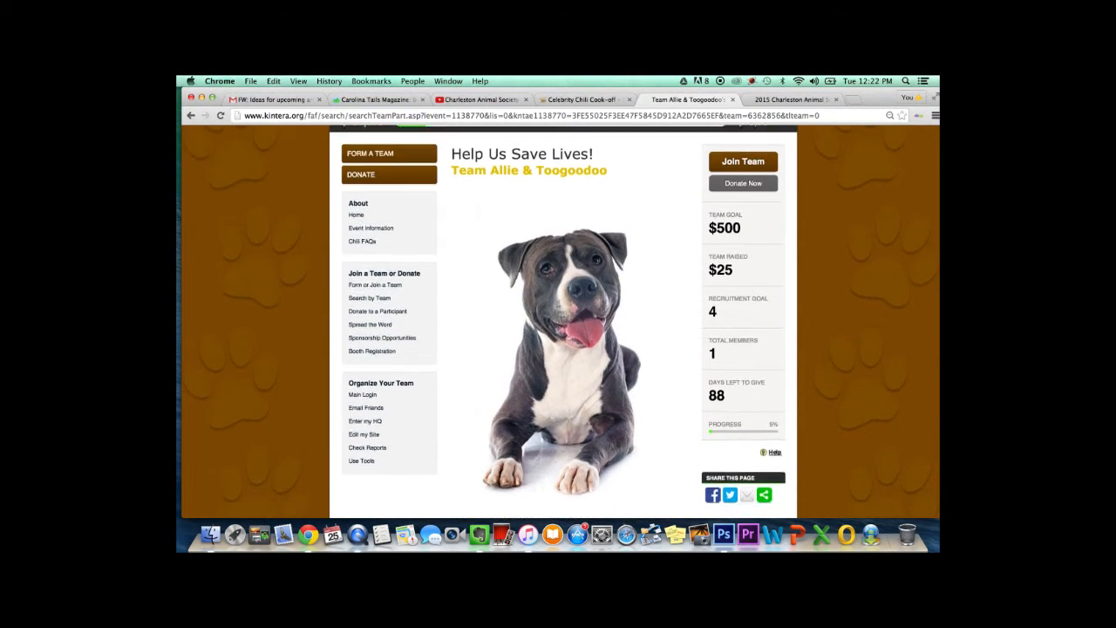
scroll(up, 3)
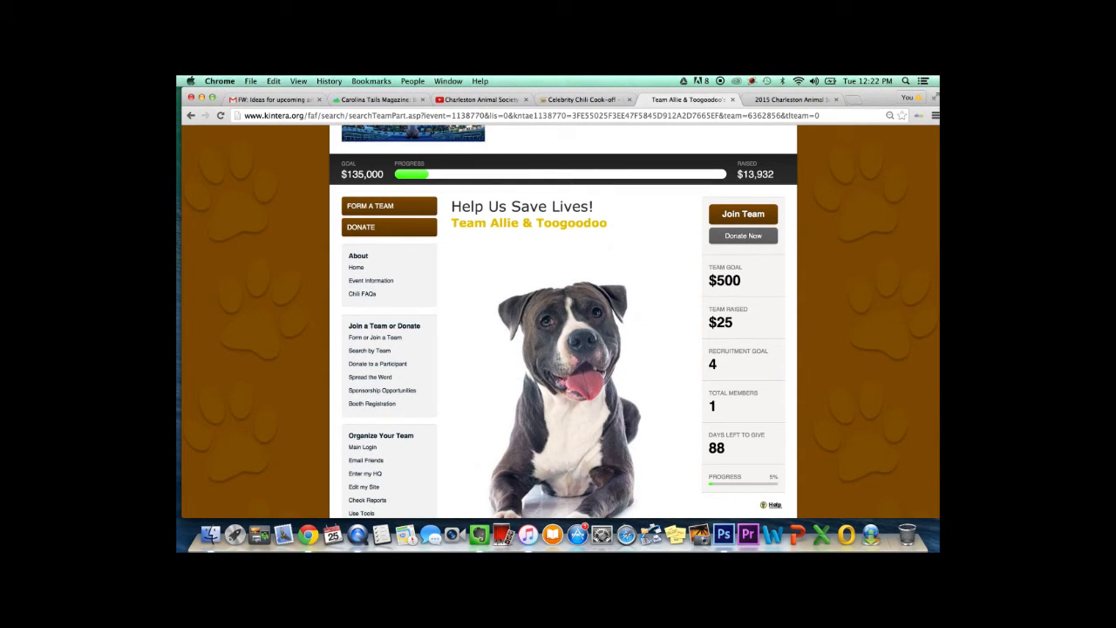